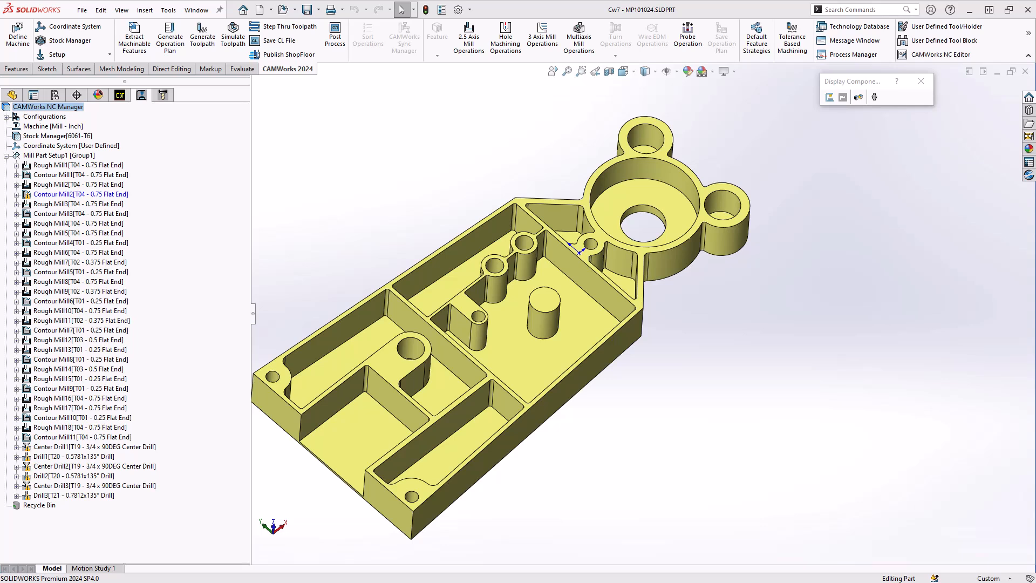
pyautogui.moveTo(376, 174)
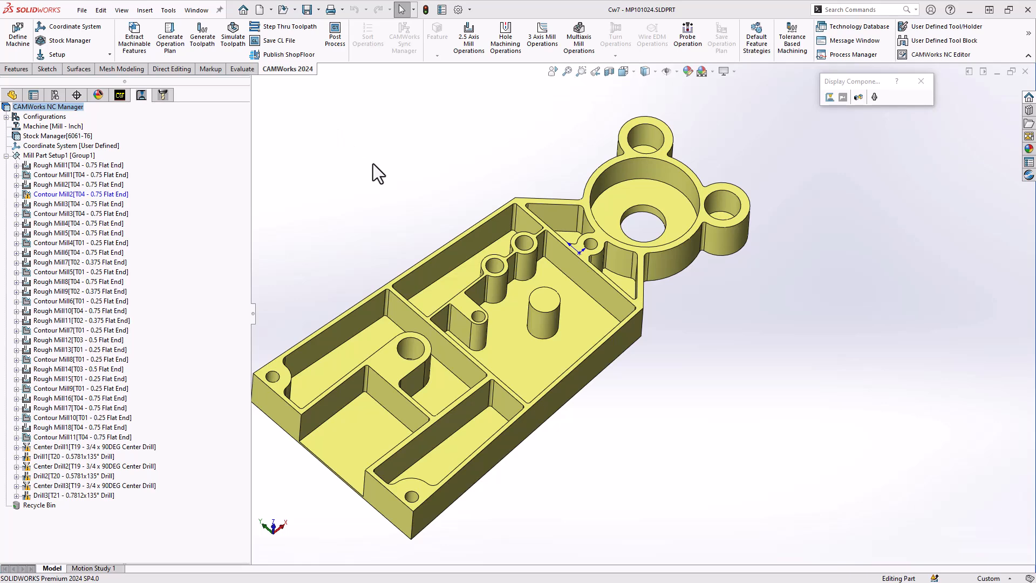
pyautogui.moveTo(301, 144)
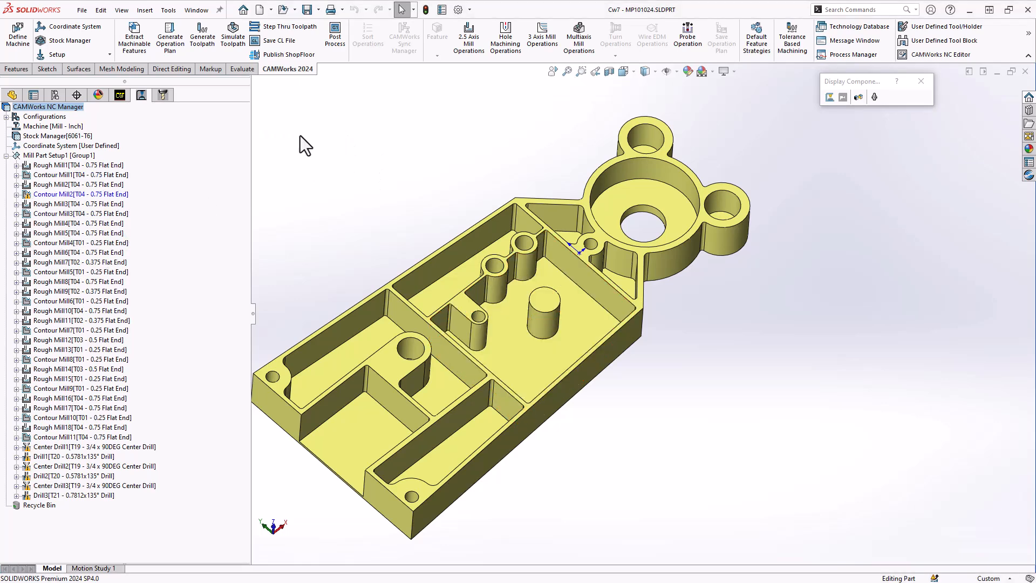
pyautogui.moveTo(285, 54)
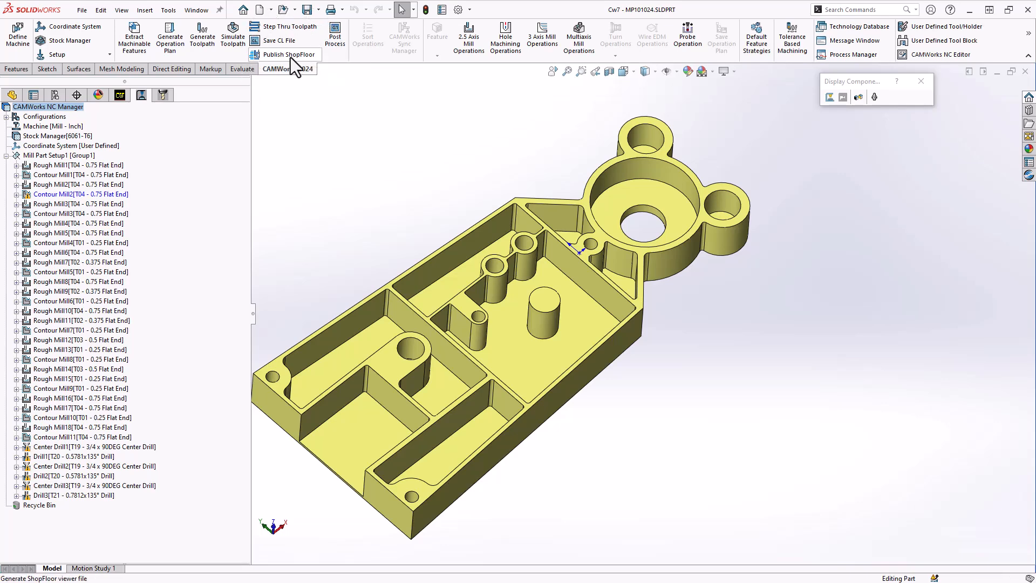
# - Launch the CAMWorks ShopFloor Publisher for the milled part
pyautogui.click(280, 54)
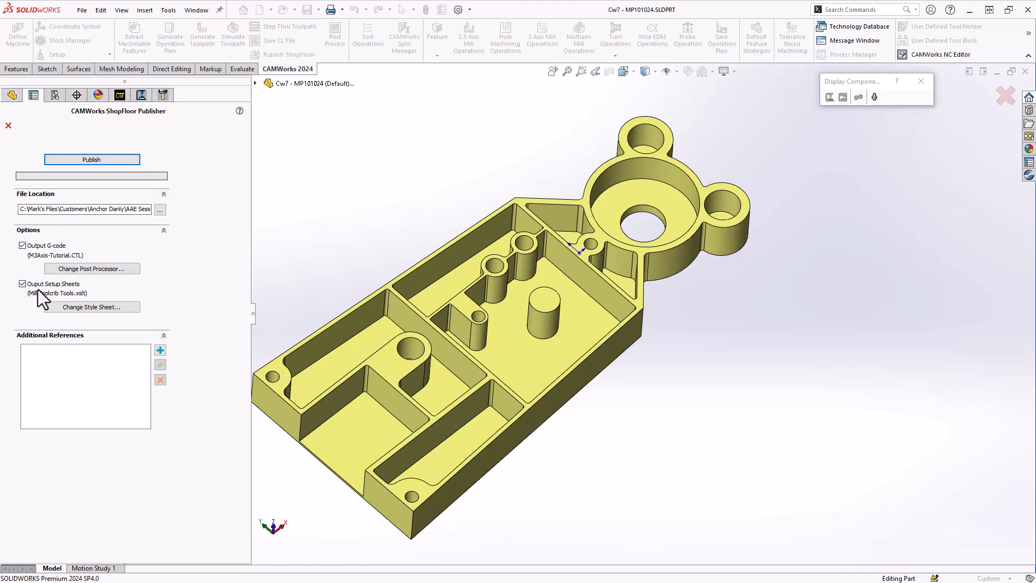
pyautogui.moveTo(189, 289)
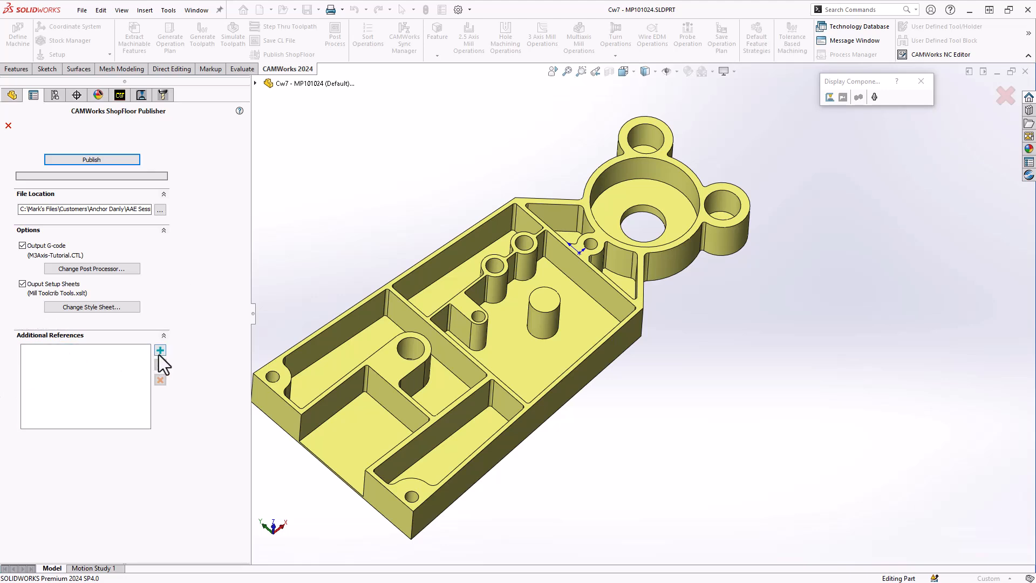
# - Browse to and select the Cw7 - MP101024 drawing PDF as an additional reference
pyautogui.click(159, 350)
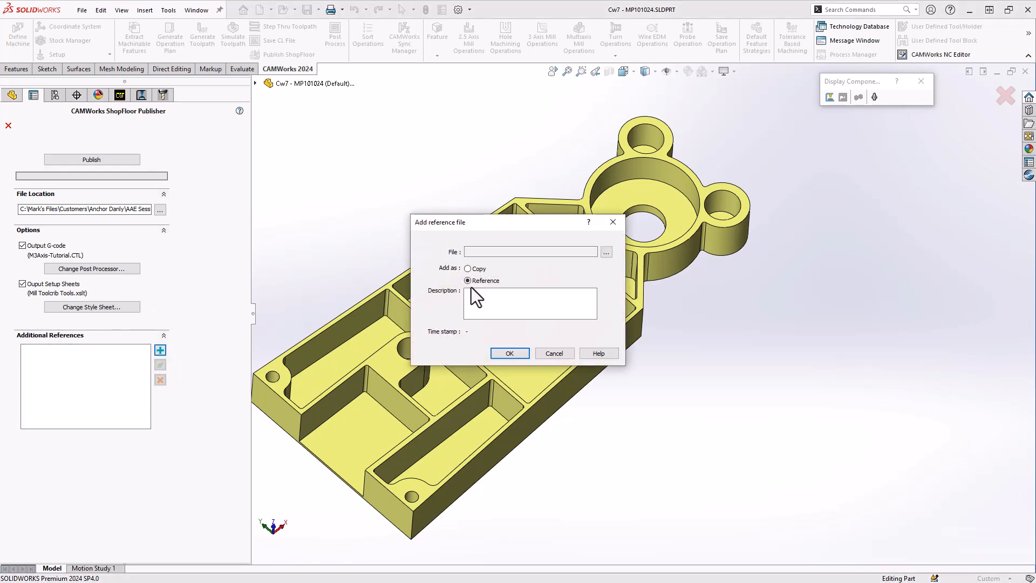
pyautogui.moveTo(544, 271)
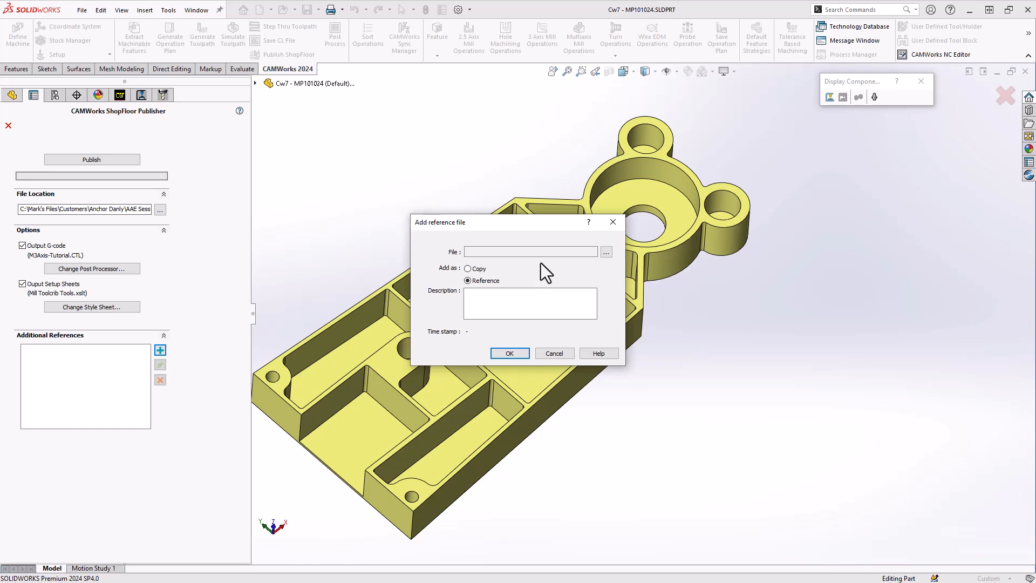
pyautogui.click(605, 252)
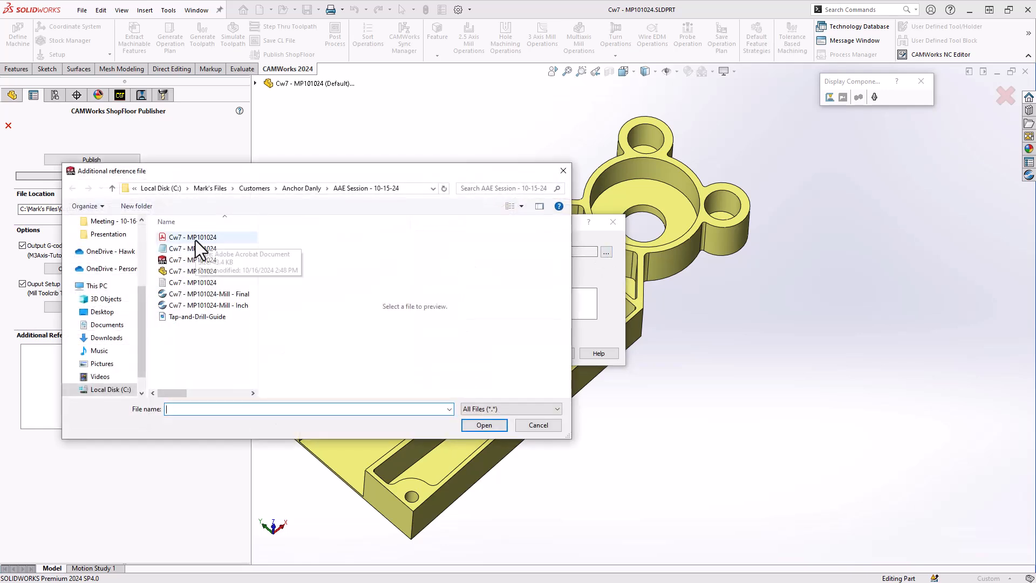
pyautogui.click(192, 236)
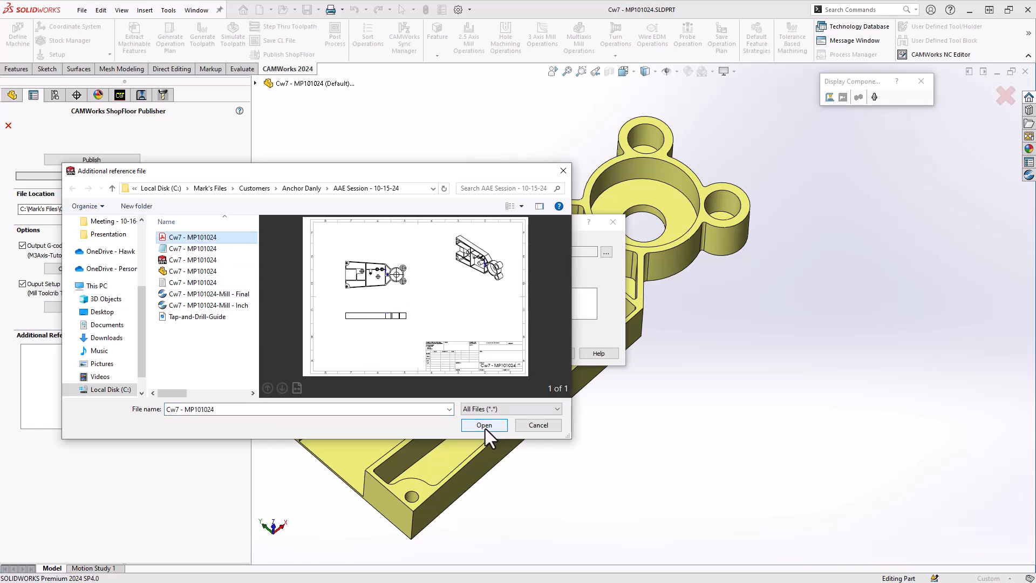
pyautogui.click(483, 424)
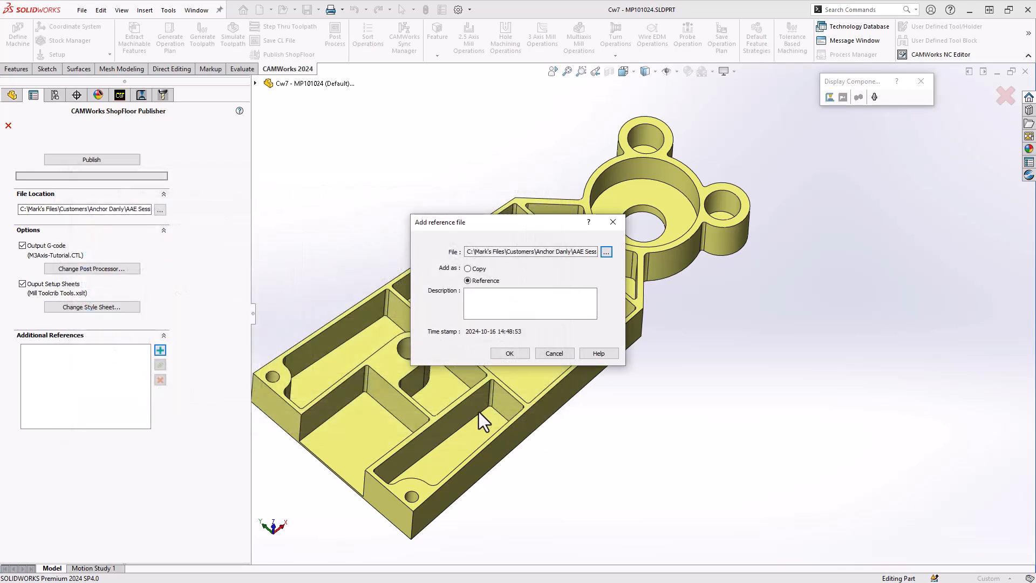
# - Attach the PDF as a copy rather than a link and confirm the reference
pyautogui.click(529, 303)
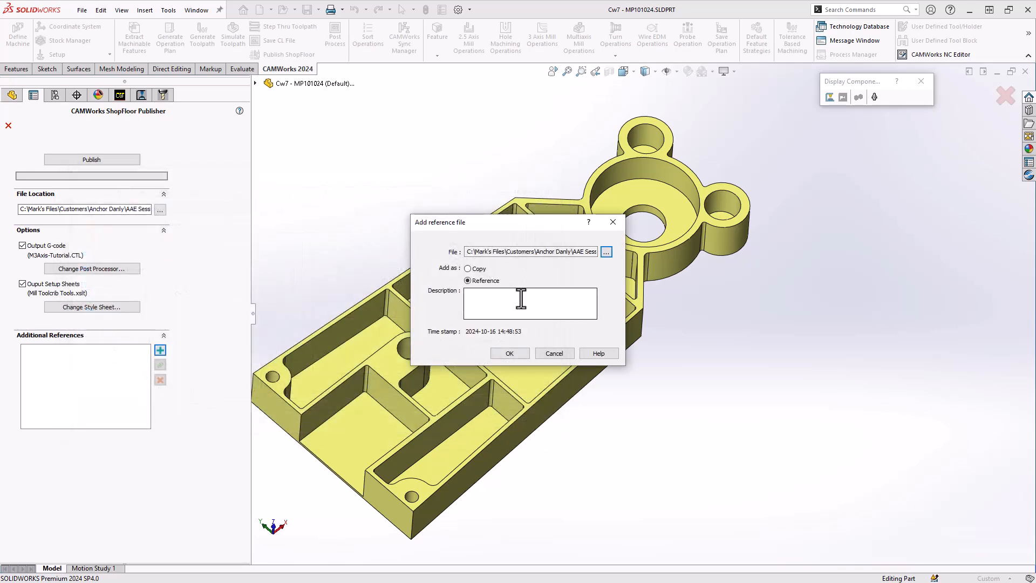
pyautogui.moveTo(522, 294)
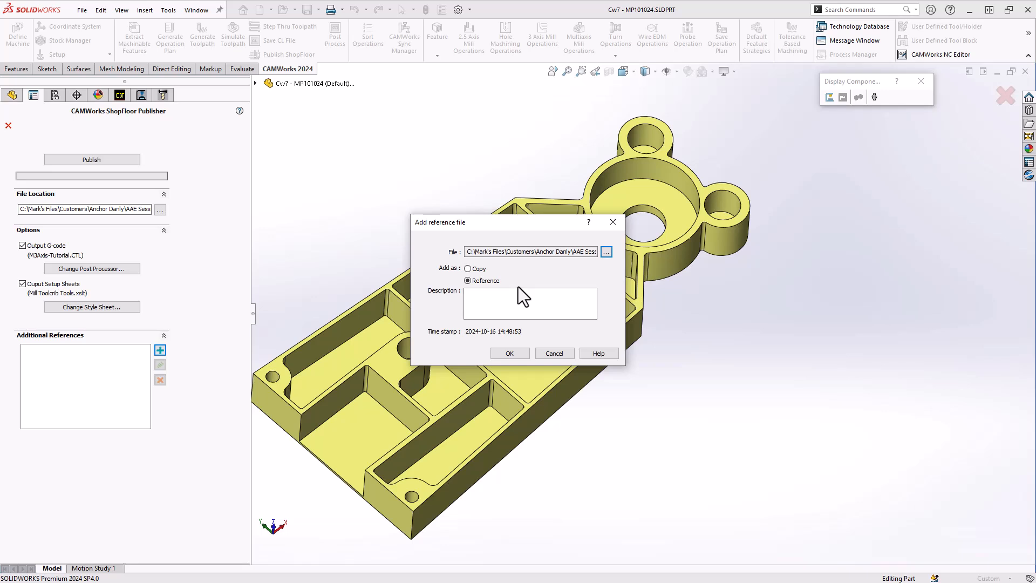
pyautogui.moveTo(524, 288)
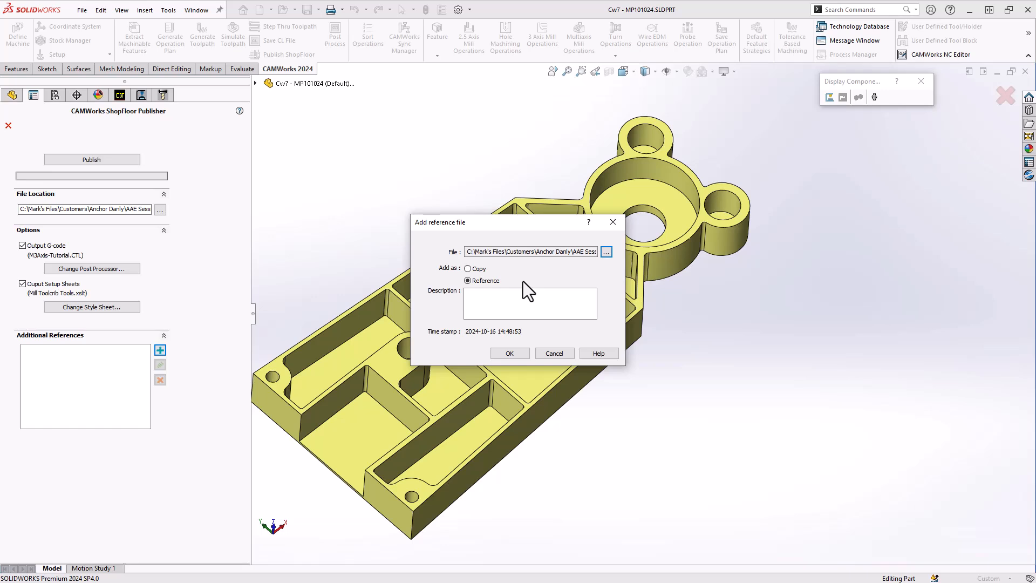
pyautogui.moveTo(537, 285)
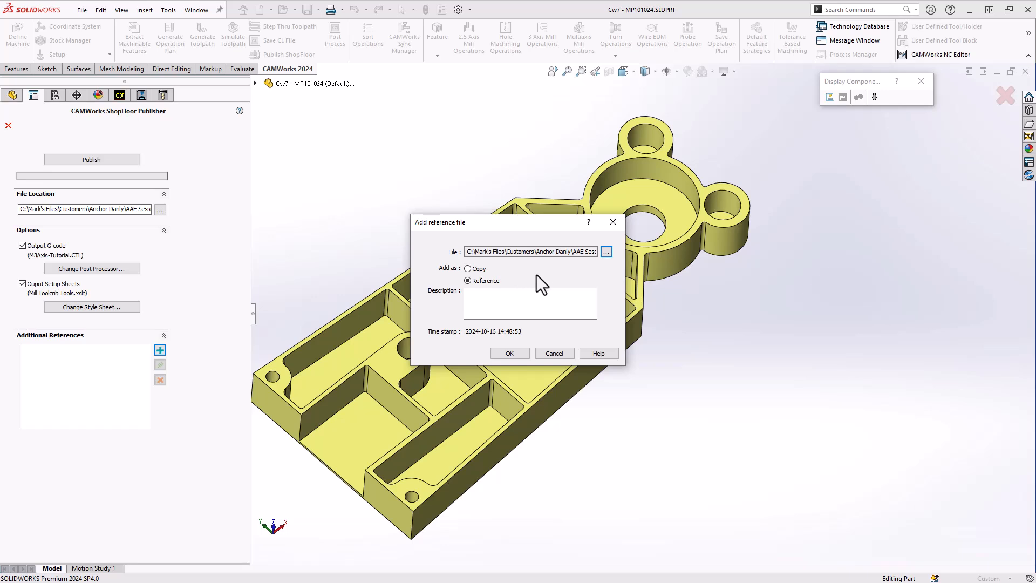
pyautogui.click(468, 268)
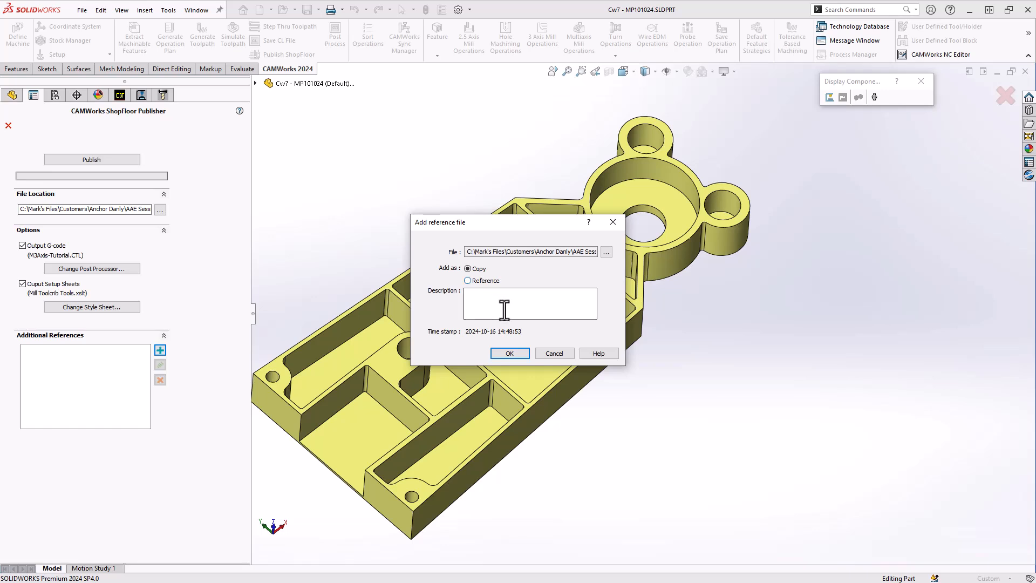
pyautogui.click(529, 302)
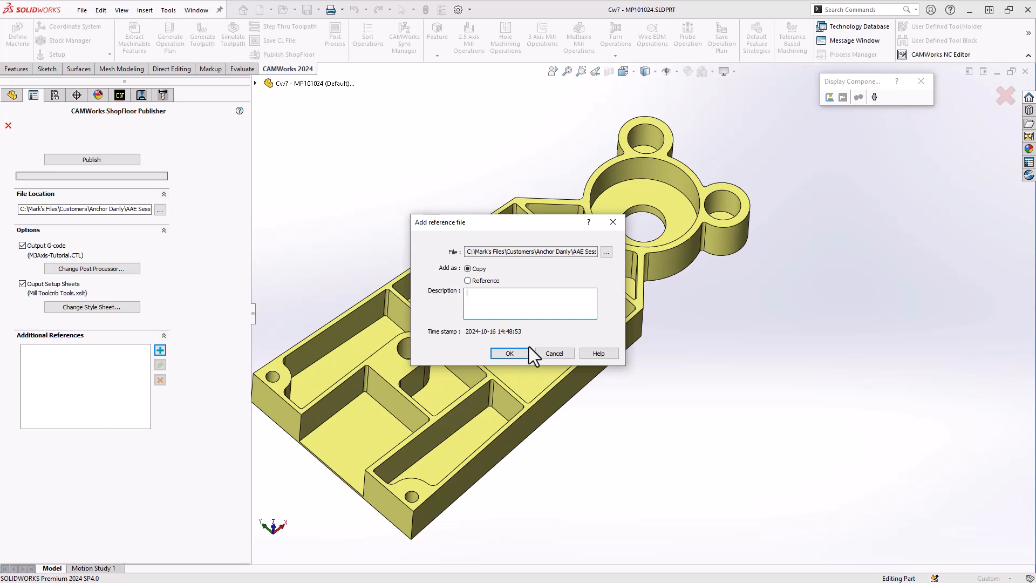
pyautogui.click(508, 353)
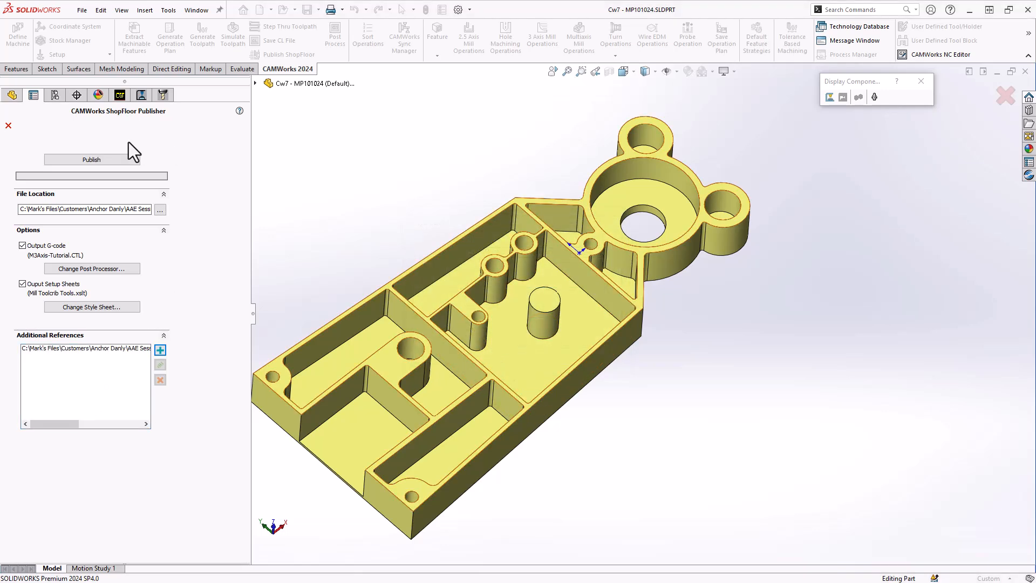
# - Publish Cw7 - MP101024.cwspflr and open the new ShopFloor file from the confirmation
pyautogui.click(91, 159)
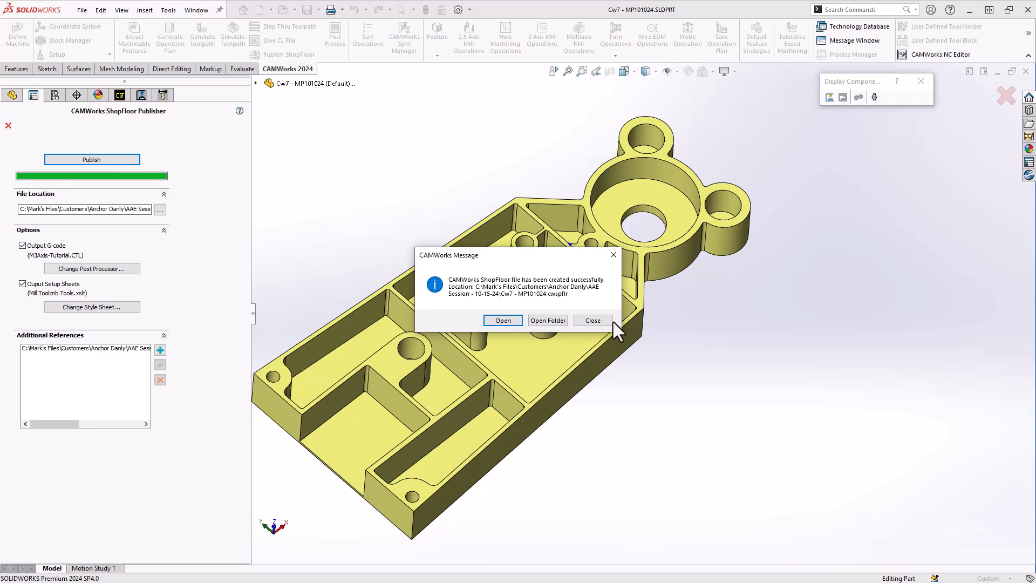
pyautogui.click(592, 321)
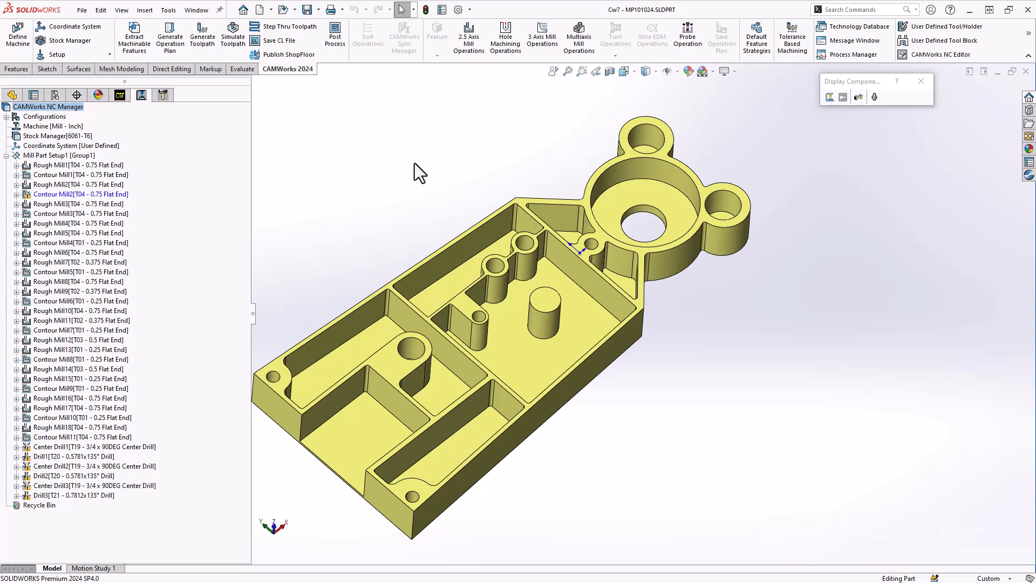
pyautogui.moveTo(683, 11)
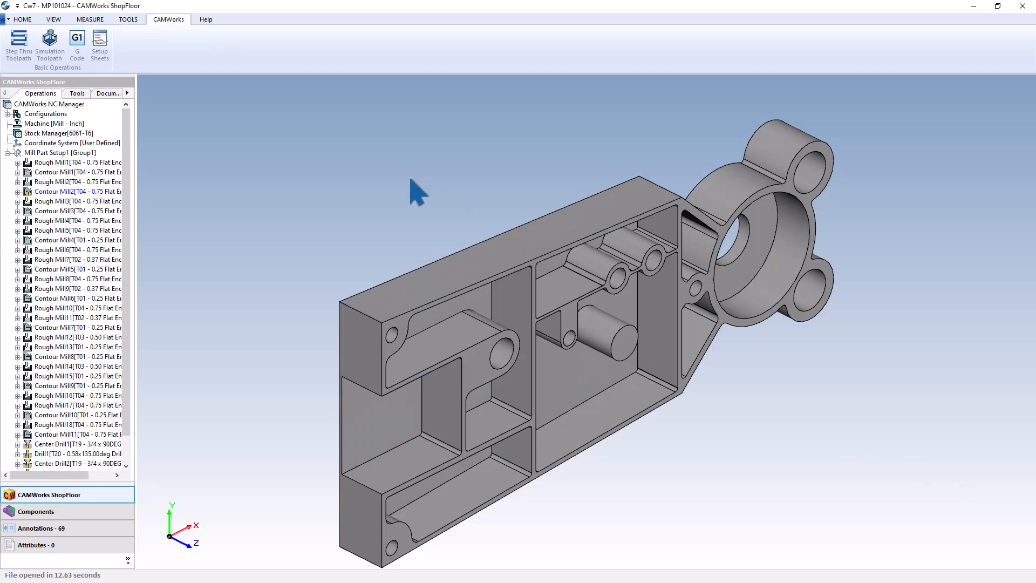
pyautogui.moveTo(142, 327)
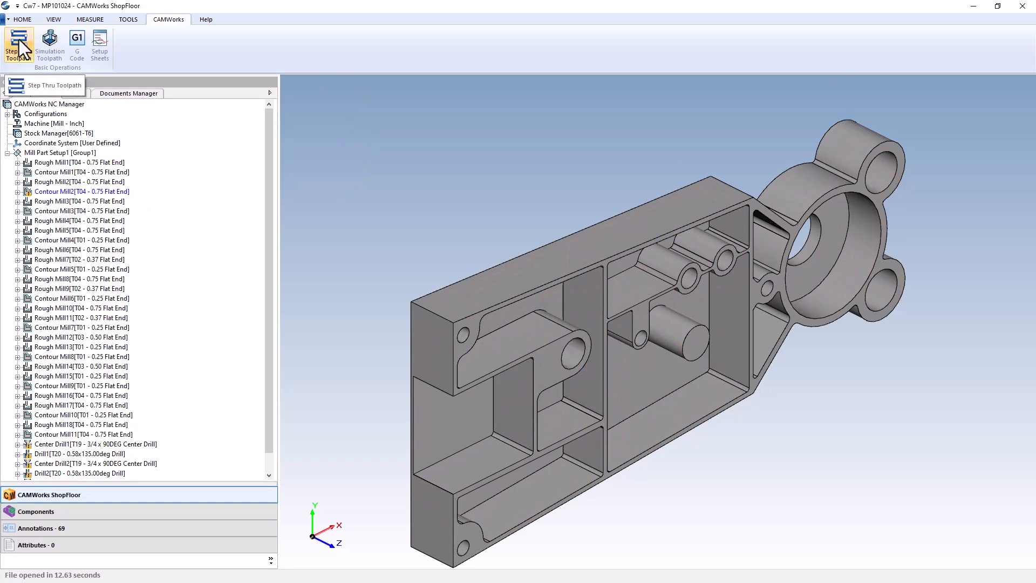
# - Play the step-through toolpath review and pause it during Rough Mill4
pyautogui.click(18, 47)
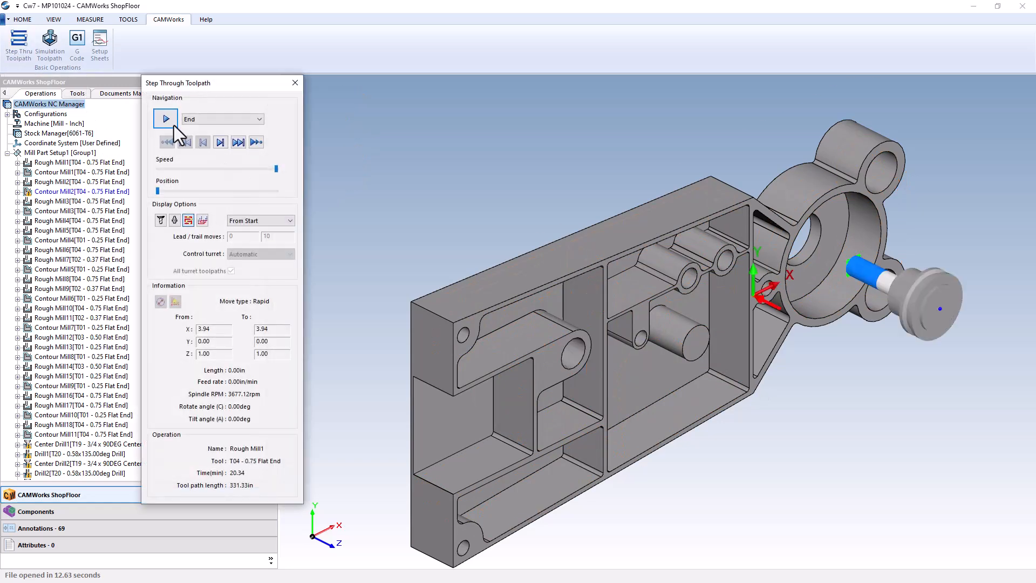
pyautogui.click(166, 119)
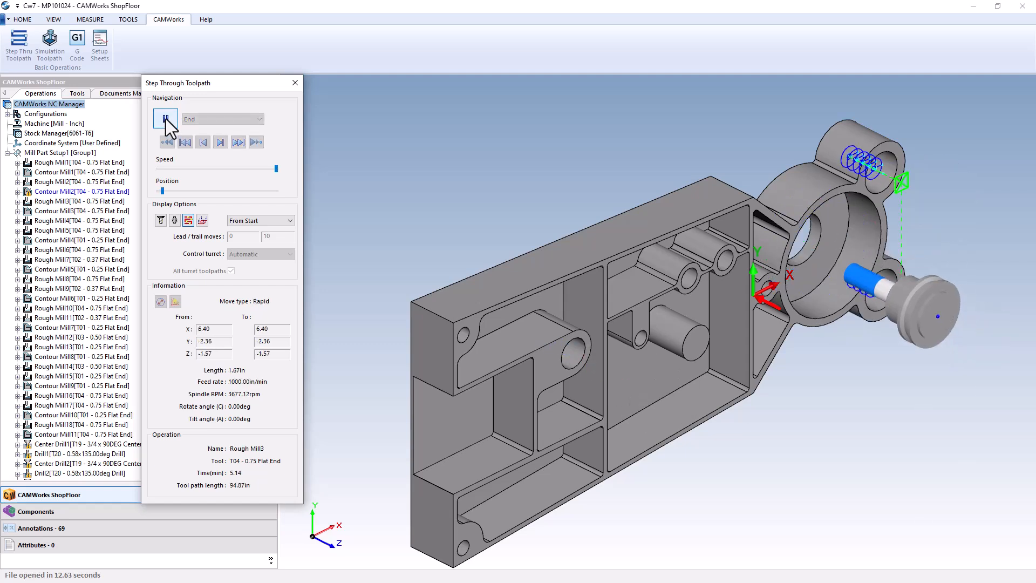
pyautogui.click(165, 119)
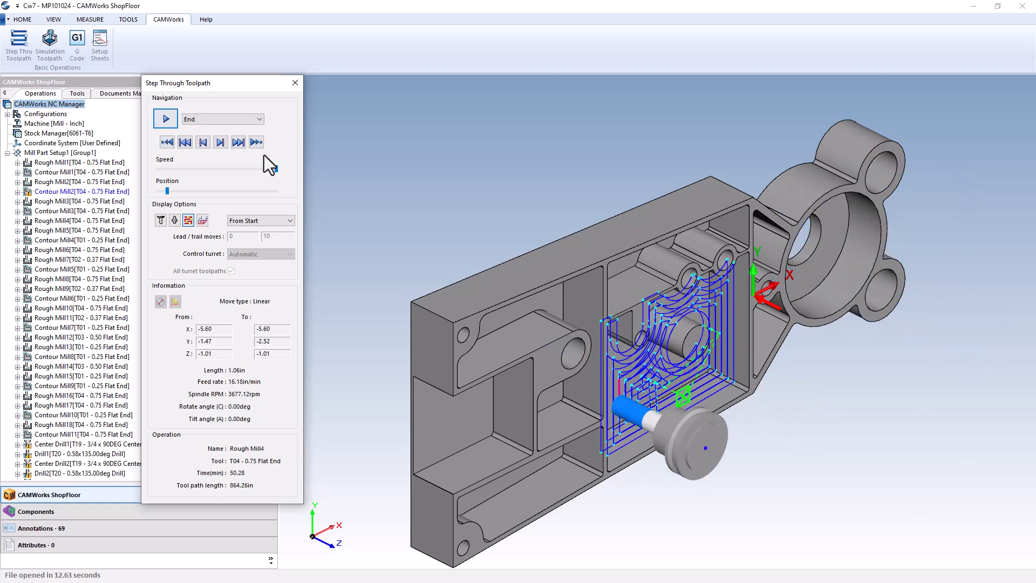
# - Run the toolpath simulation on the stock and acknowledge the Contour Mill4 holder collision
pyautogui.click(49, 43)
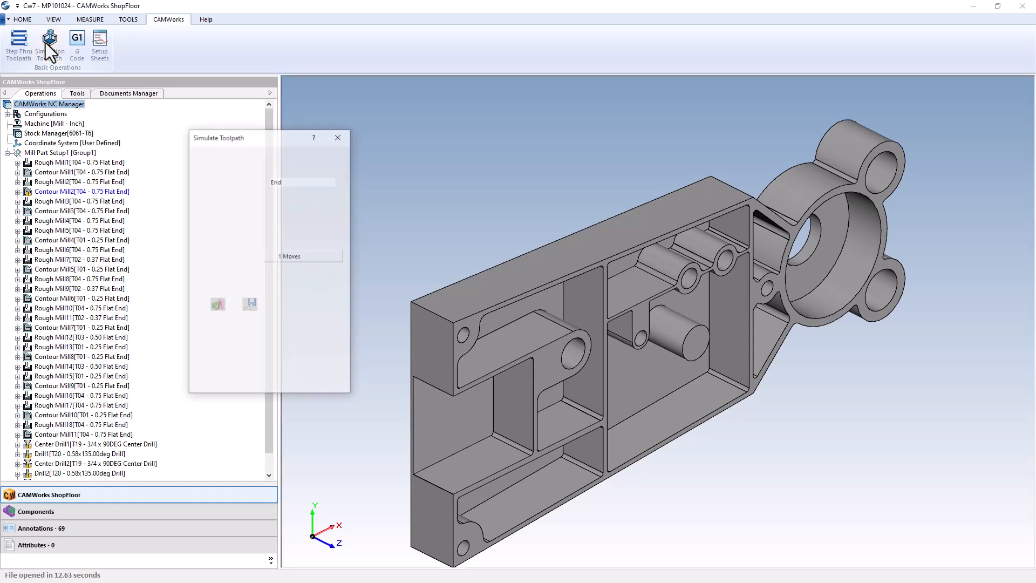
pyautogui.click(254, 180)
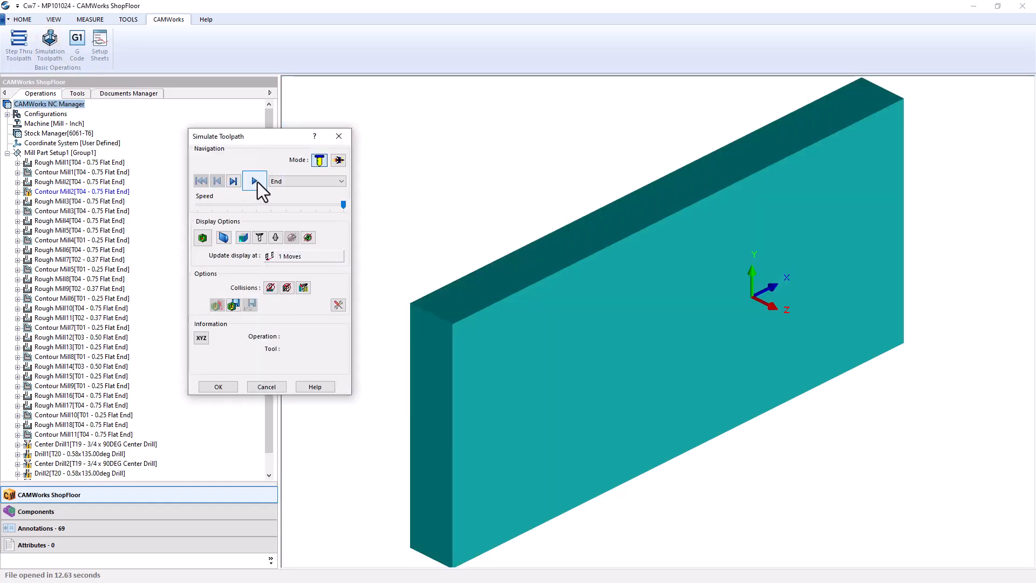
pyautogui.click(255, 180)
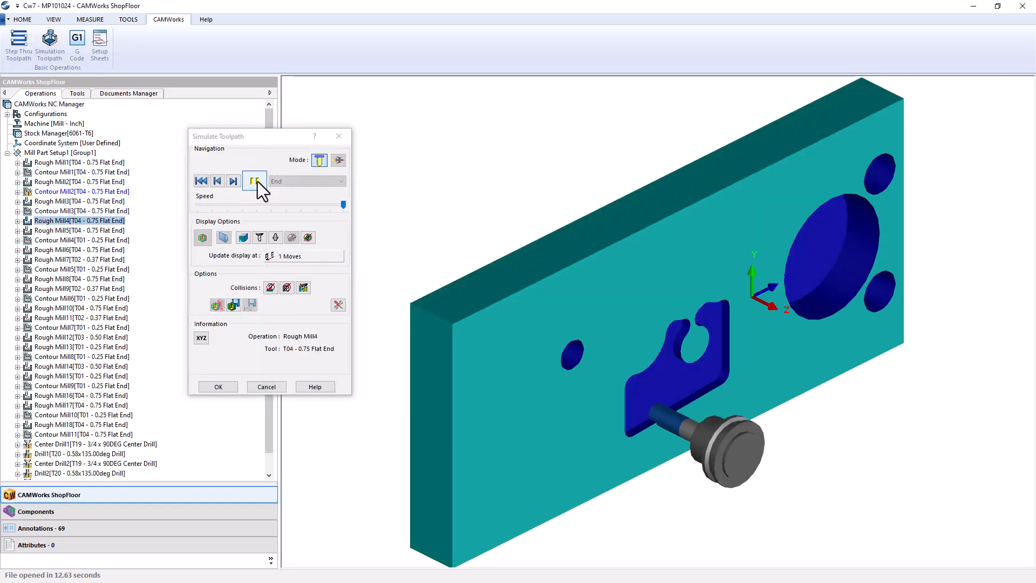
pyautogui.click(254, 181)
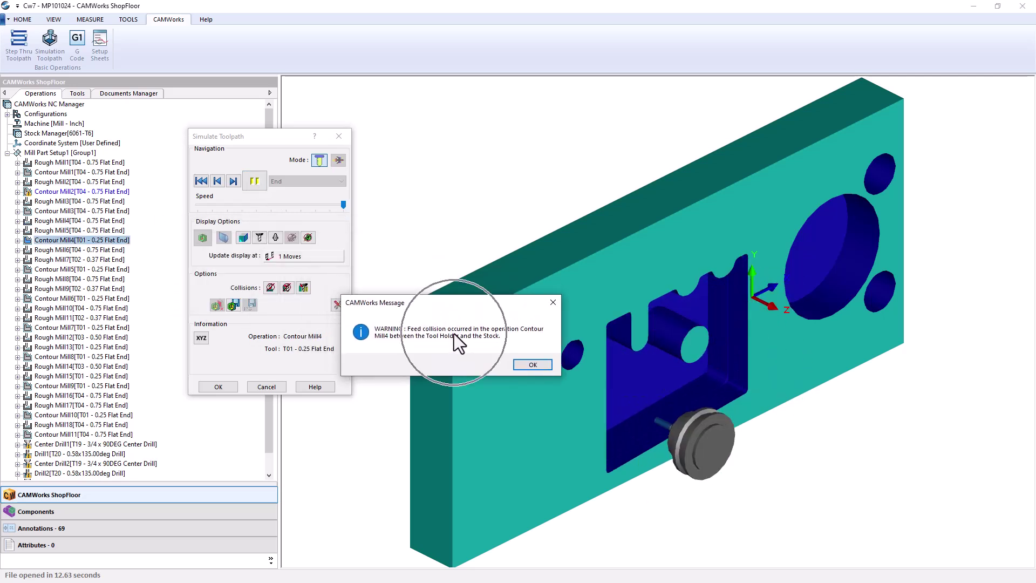
pyautogui.click(532, 364)
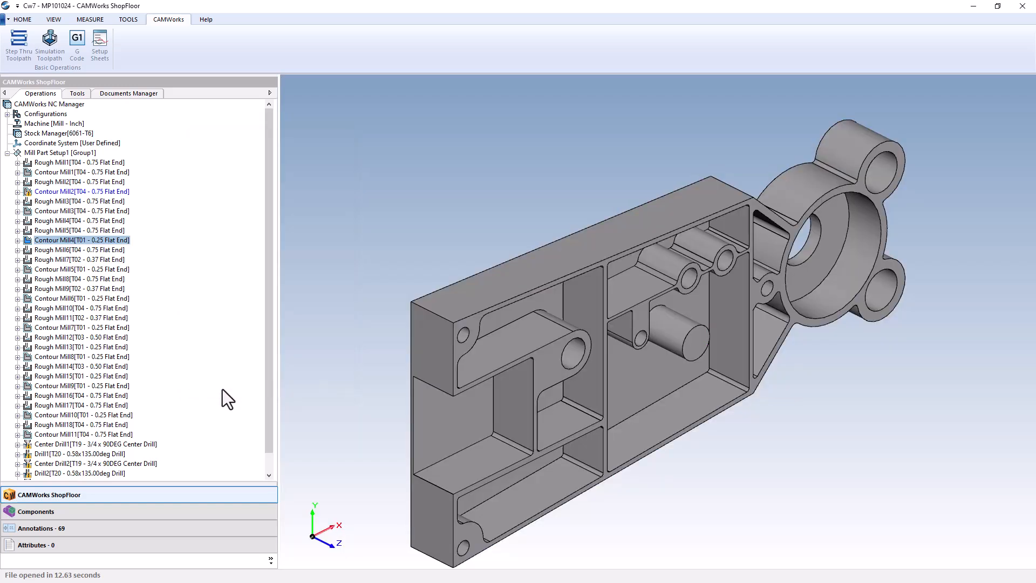
pyautogui.moveTo(77, 38)
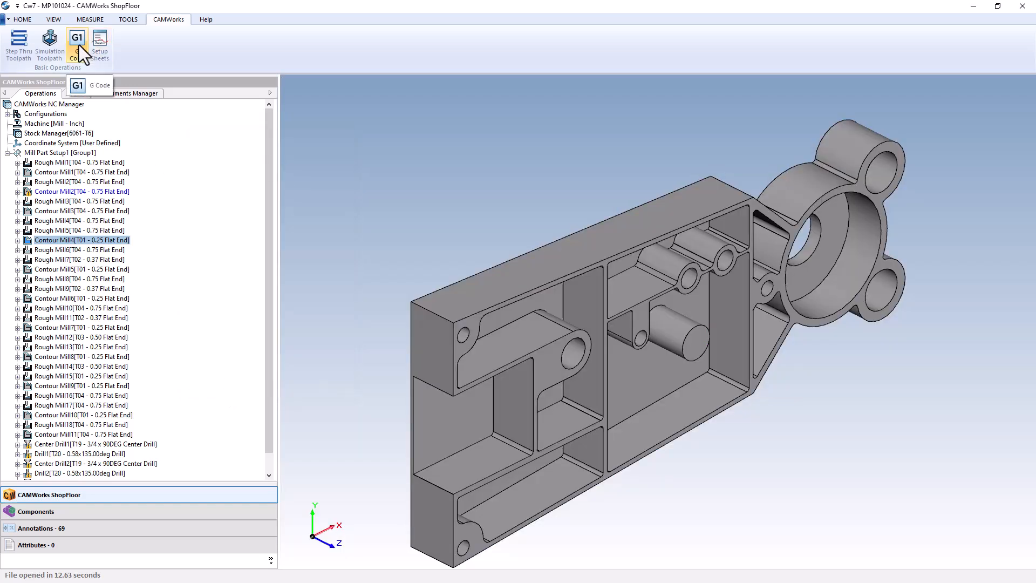
pyautogui.moveTo(77, 38)
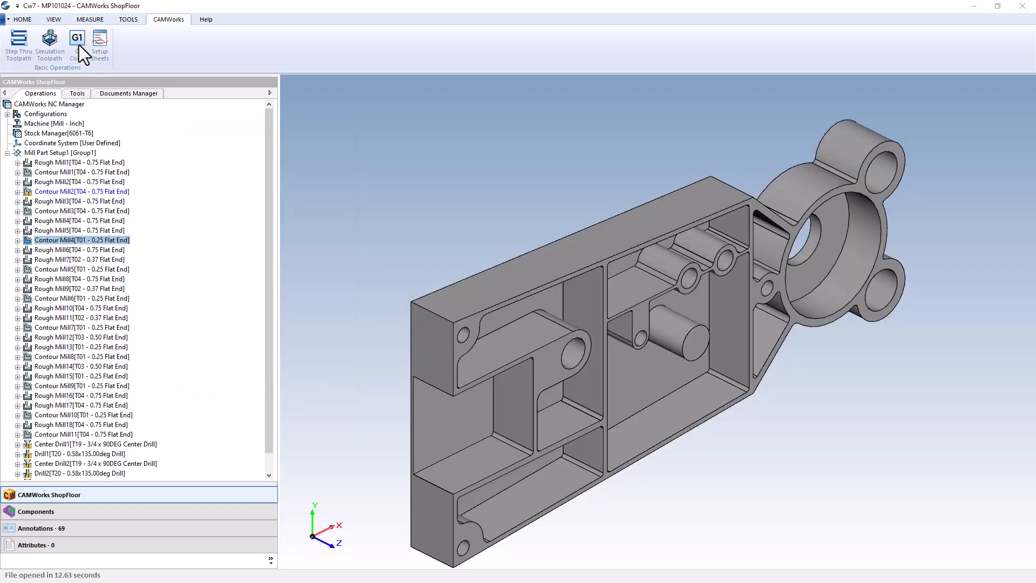
# - View the part's G-code program and then its setup sheets
pyautogui.click(76, 44)
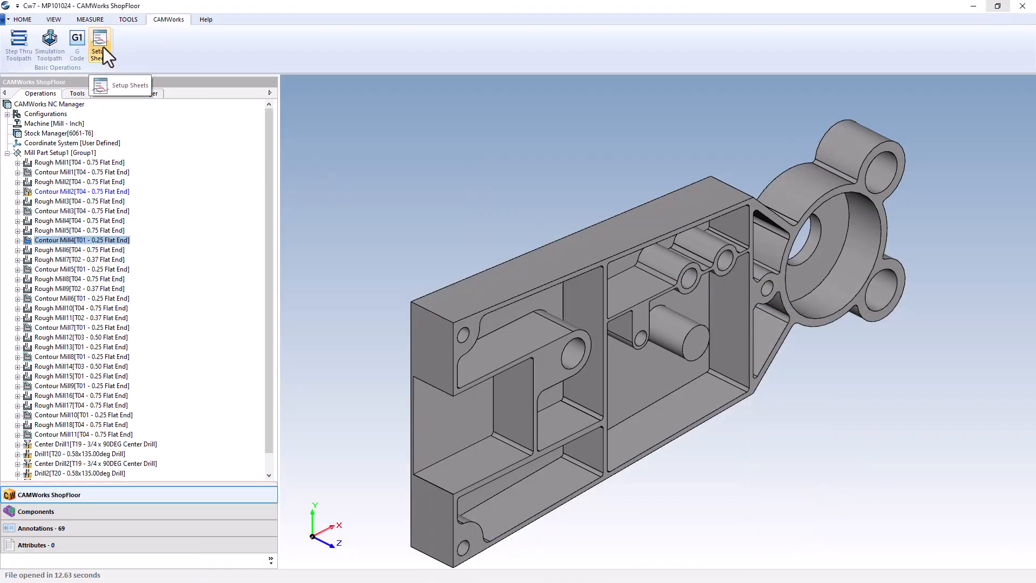
pyautogui.click(99, 46)
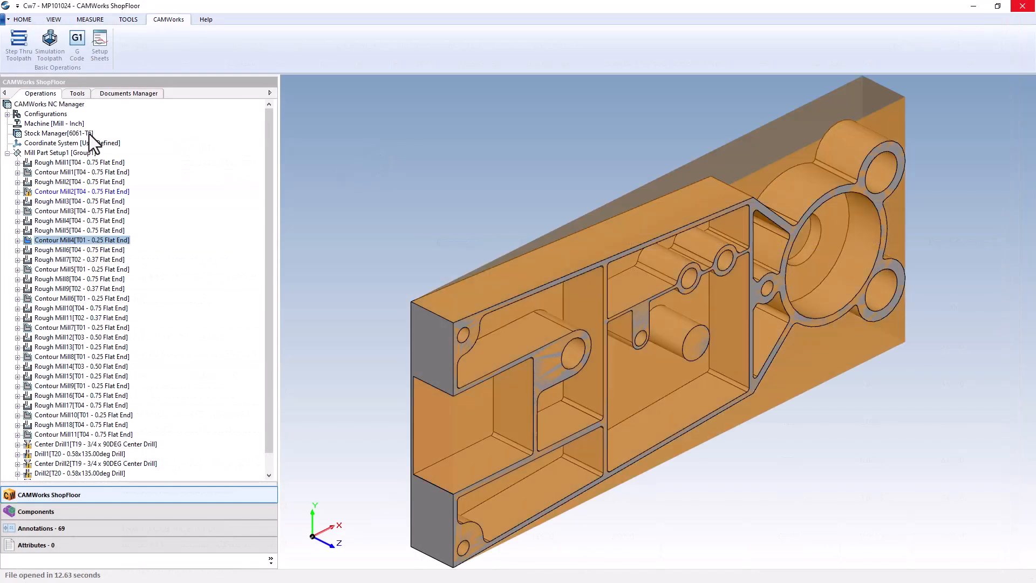
# - List the tool crib and review the T01 0.25 flat end mill's parameters
pyautogui.click(77, 93)
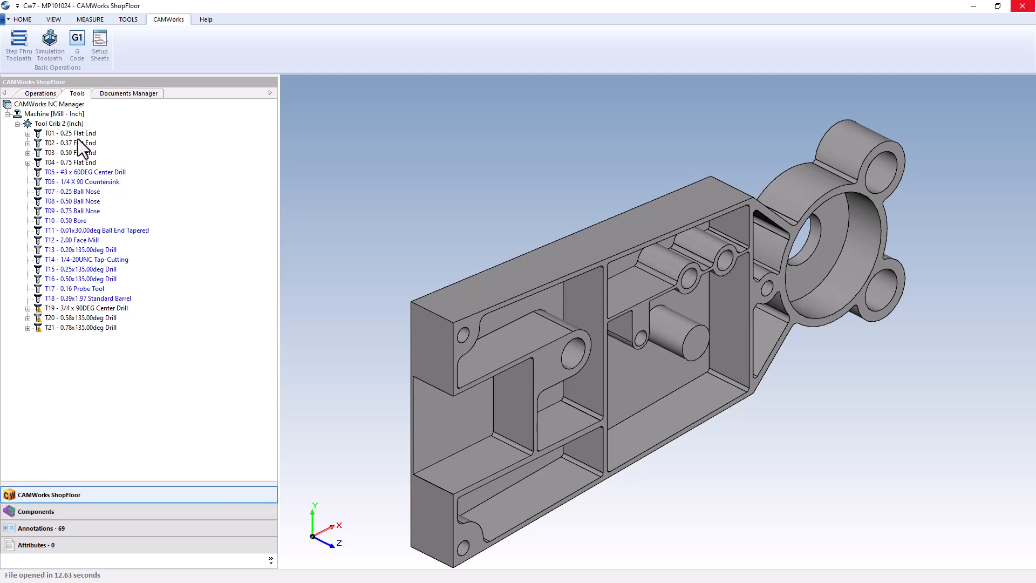
pyautogui.click(69, 132)
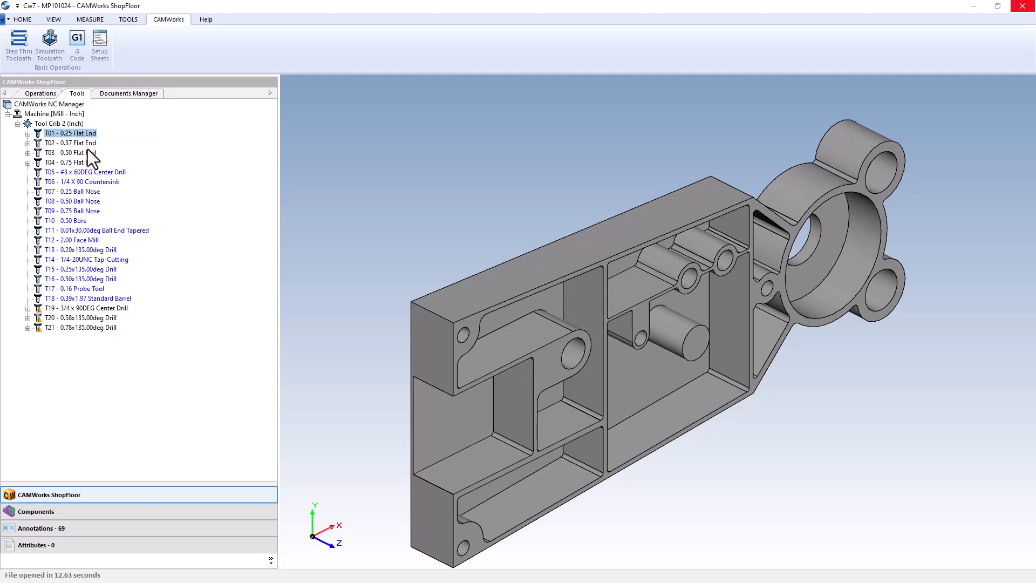
pyautogui.doubleClick(68, 132)
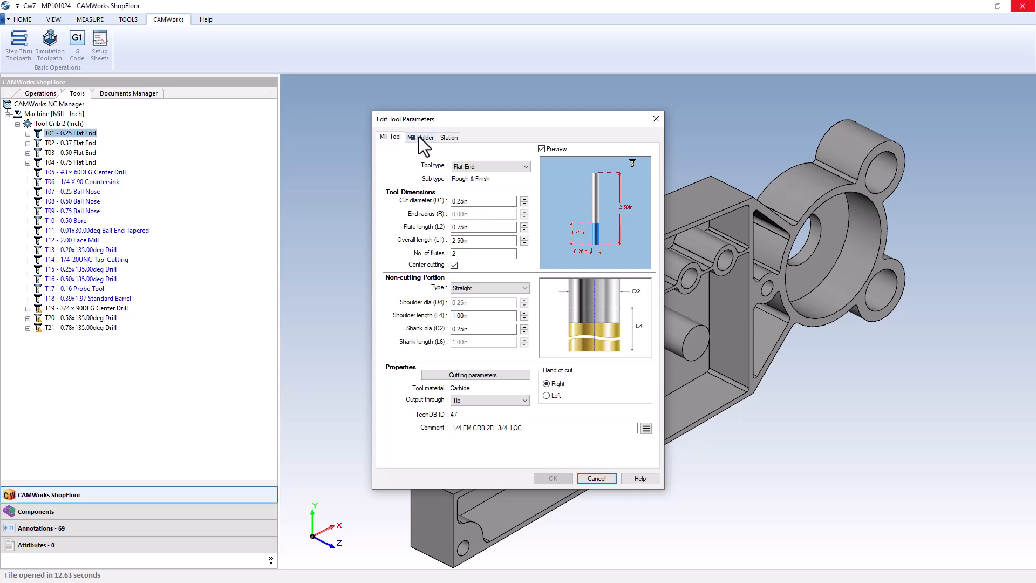
pyautogui.click(421, 137)
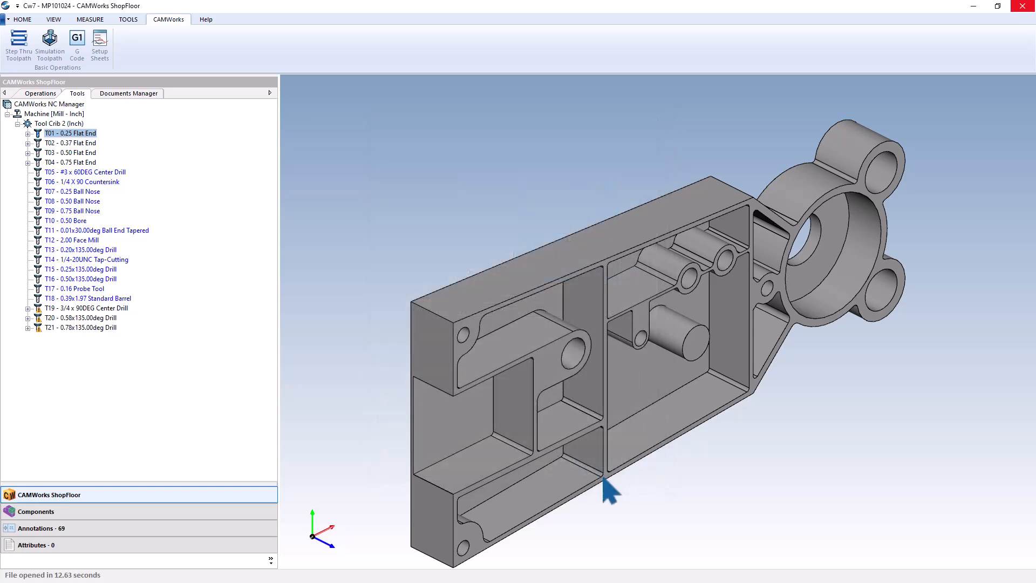
pyautogui.moveTo(111, 102)
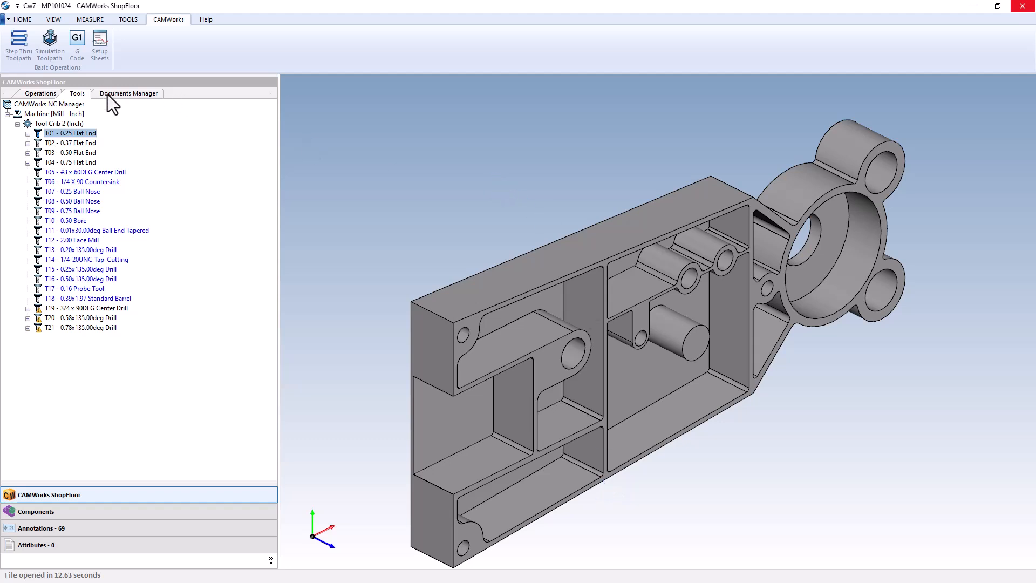
# - Show the Documents Manager and select the attached G-code text file
pyautogui.click(129, 93)
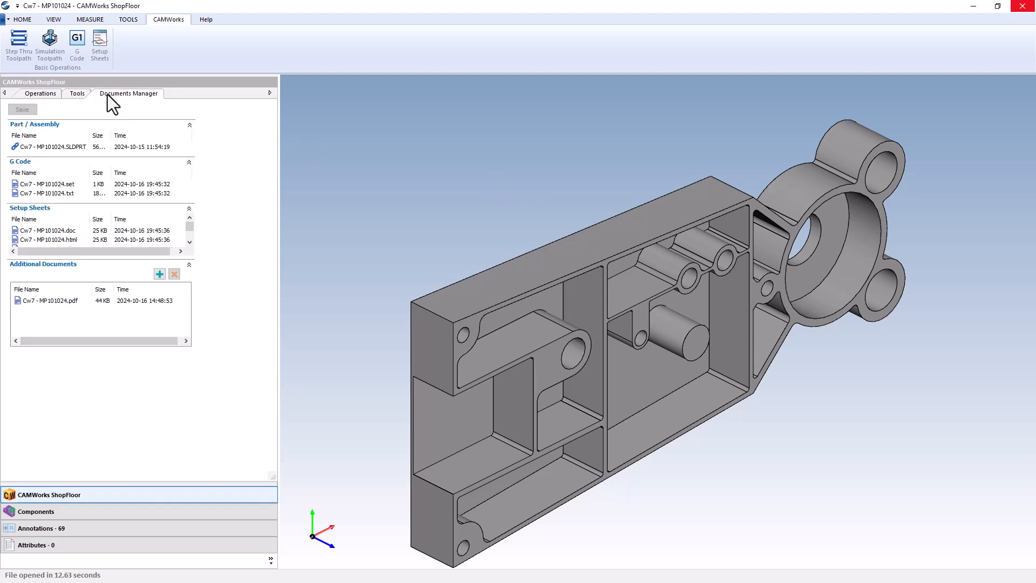
pyautogui.moveTo(56, 152)
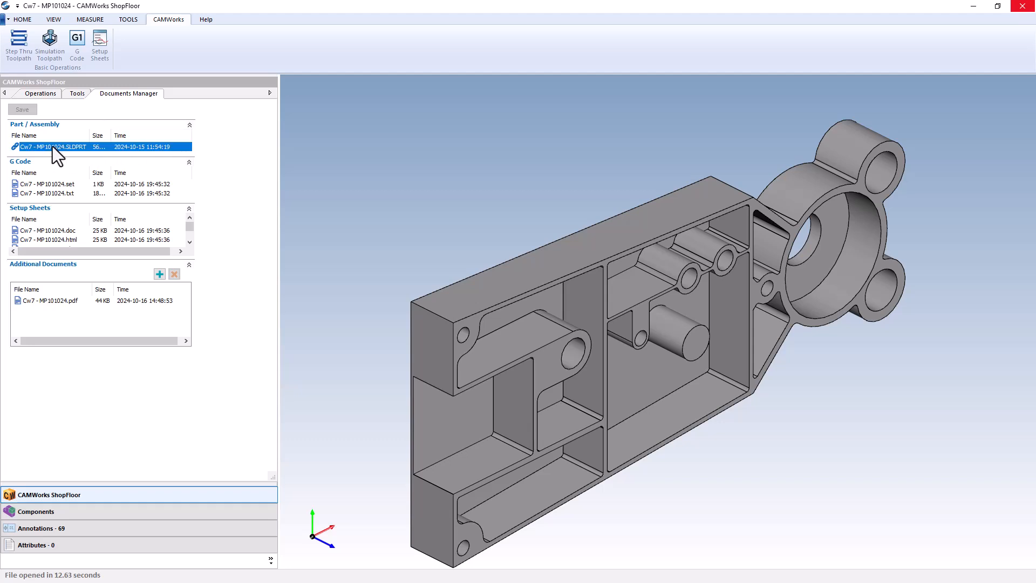
pyautogui.moveTo(63, 196)
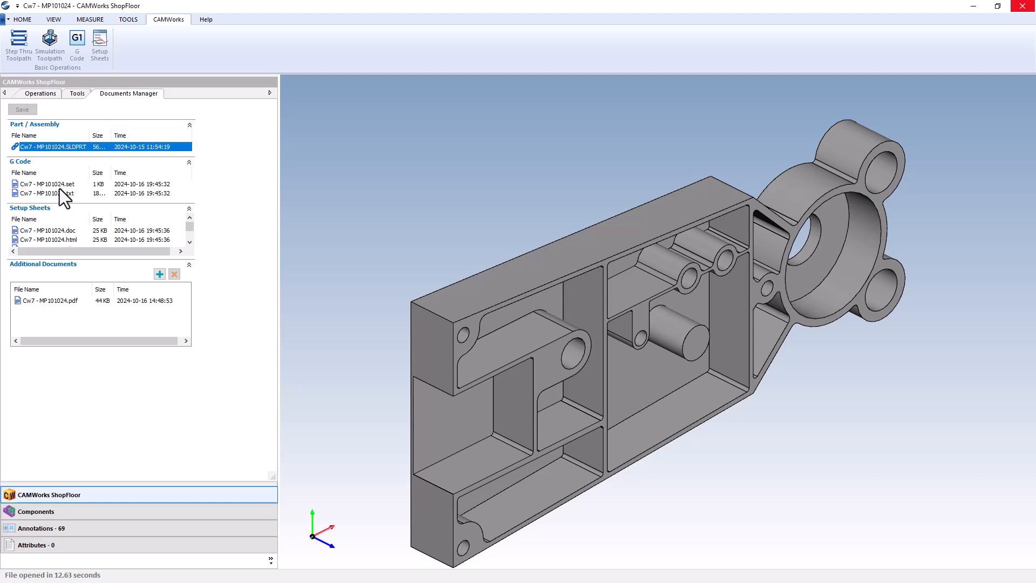
pyautogui.click(47, 193)
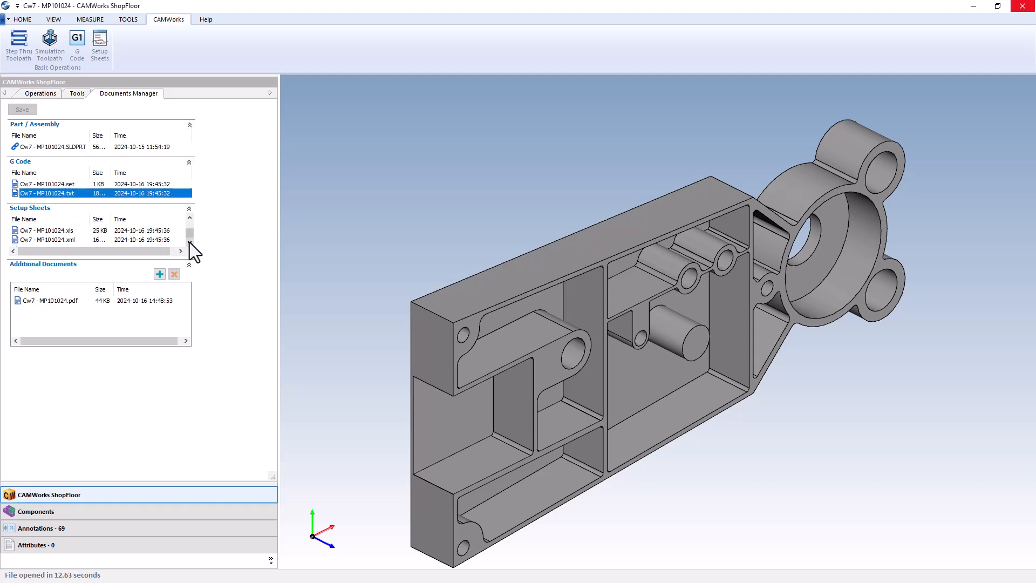
pyautogui.moveTo(60, 309)
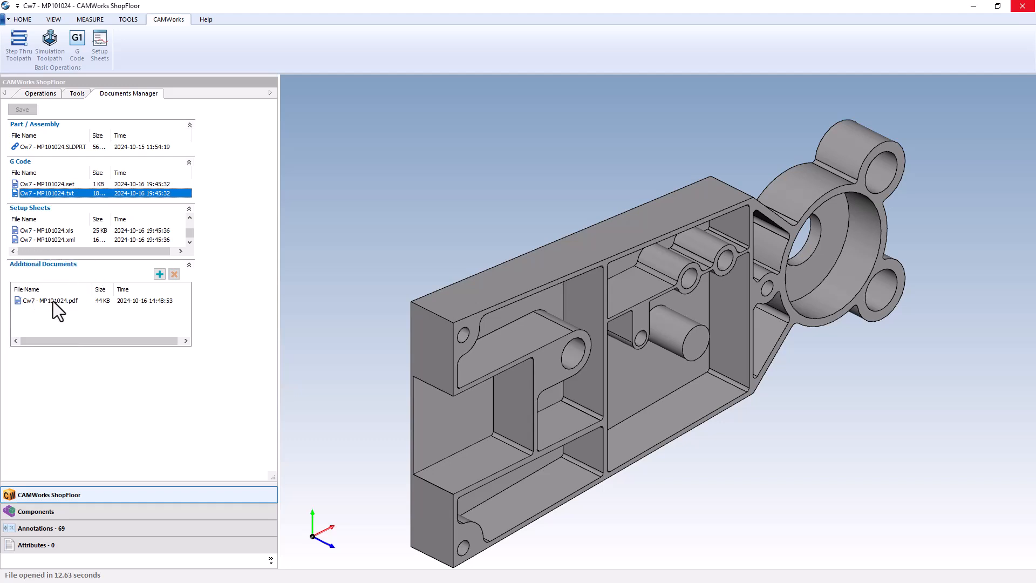
pyautogui.moveTo(118, 395)
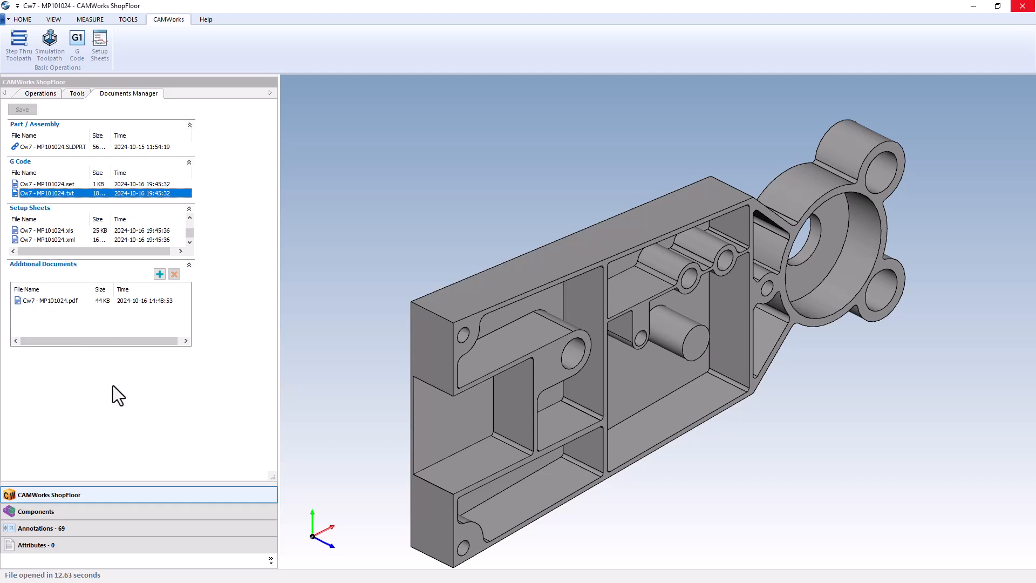
# - Display the component tree listing Cw7 - MP101024 with its Default configuration
pyautogui.click(36, 511)
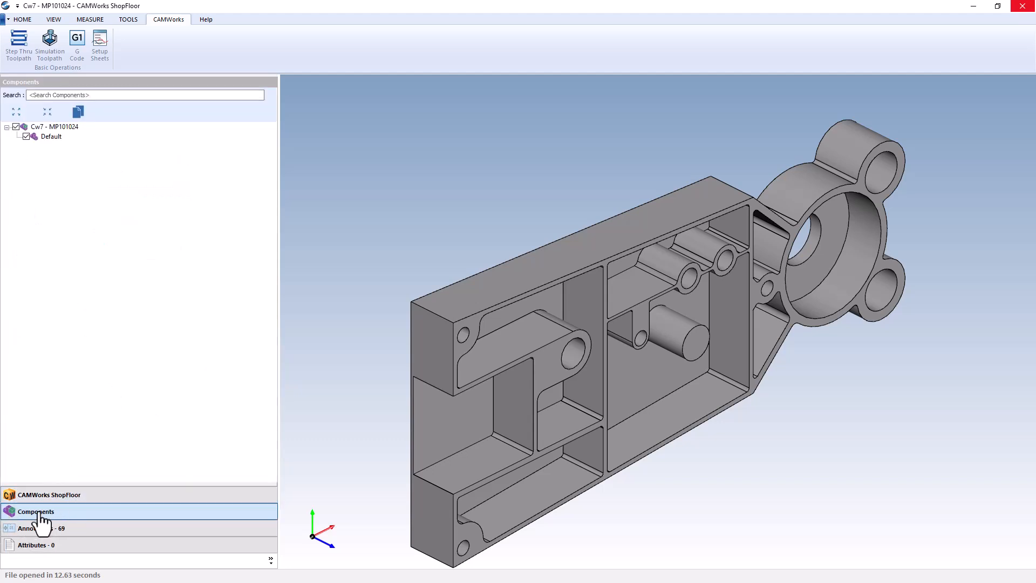
pyautogui.moveTo(135, 268)
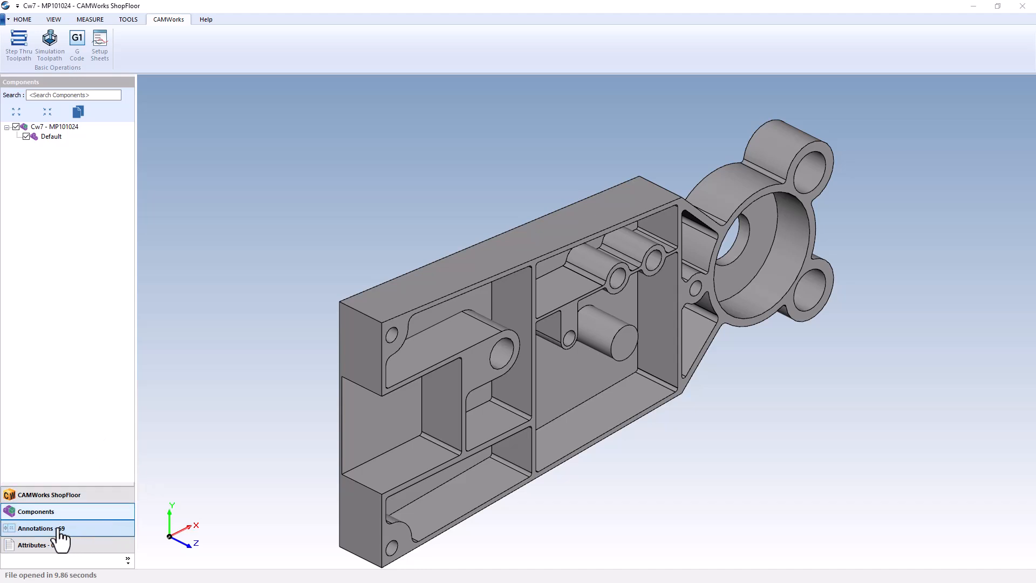
# - Show the Dimensions annotations on the model, then the empty attribute list
pyautogui.click(35, 527)
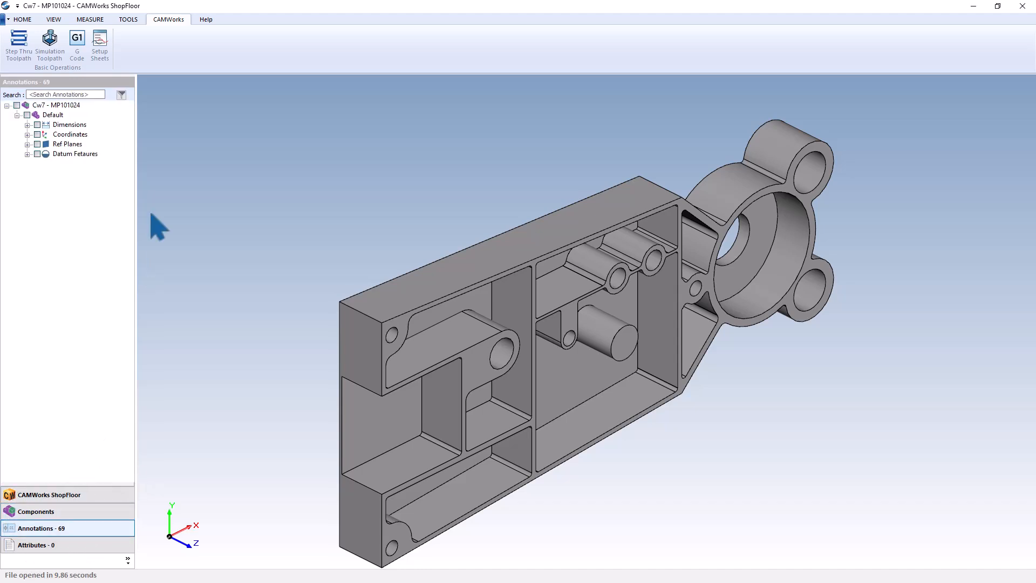
pyautogui.moveTo(39, 132)
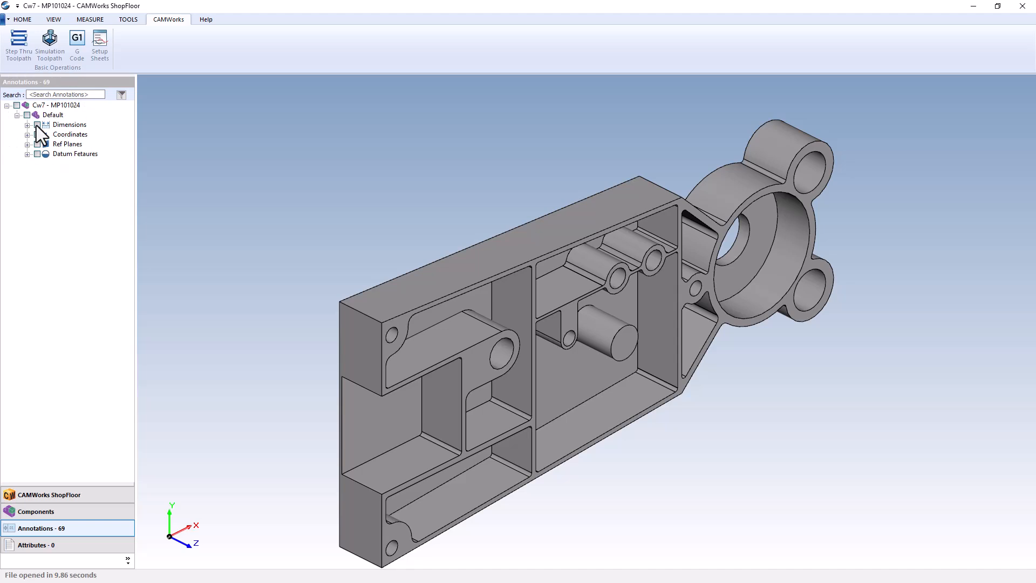
pyautogui.click(35, 124)
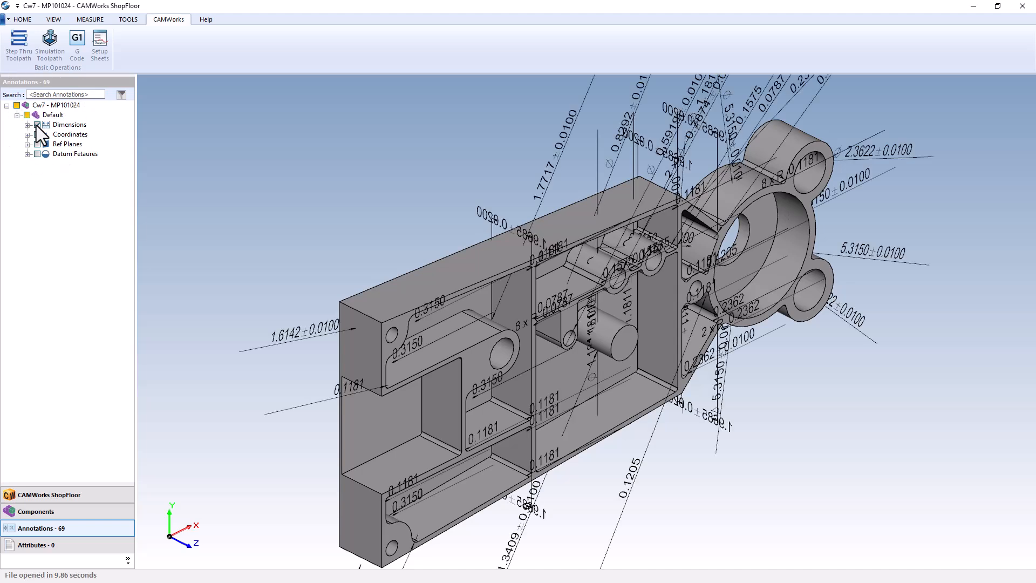
pyautogui.click(36, 545)
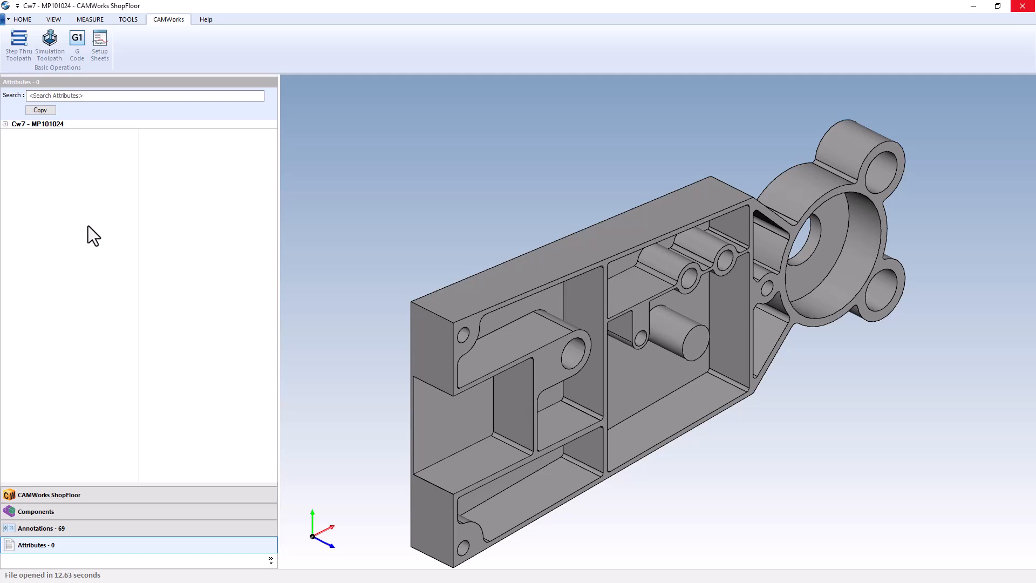
pyautogui.moveTo(117, 221)
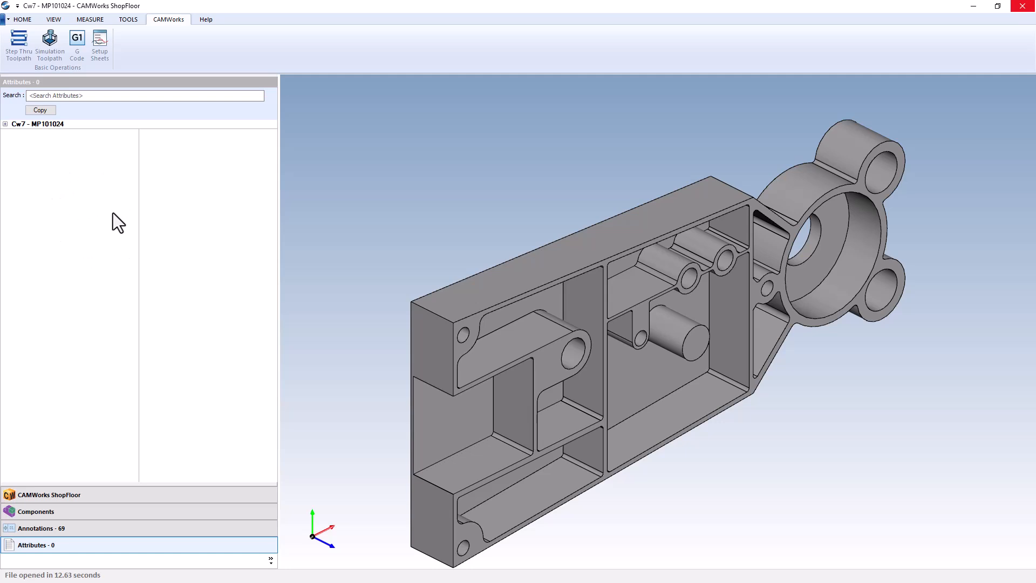
pyautogui.moveTo(108, 220)
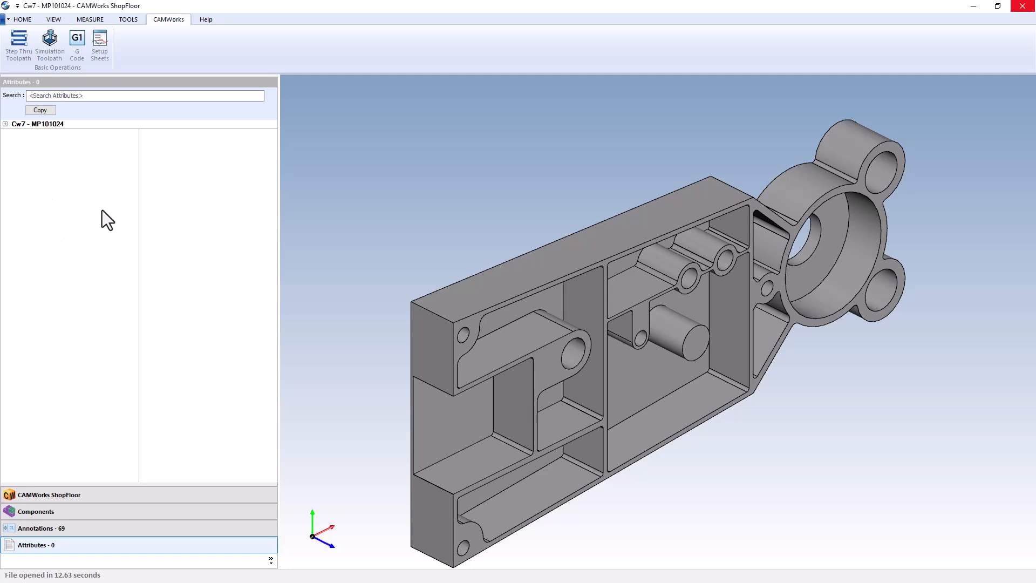
# - Measure the 0.67 in boss radius and 6.99 in face-to-face distance, returning to Home
pyautogui.click(89, 18)
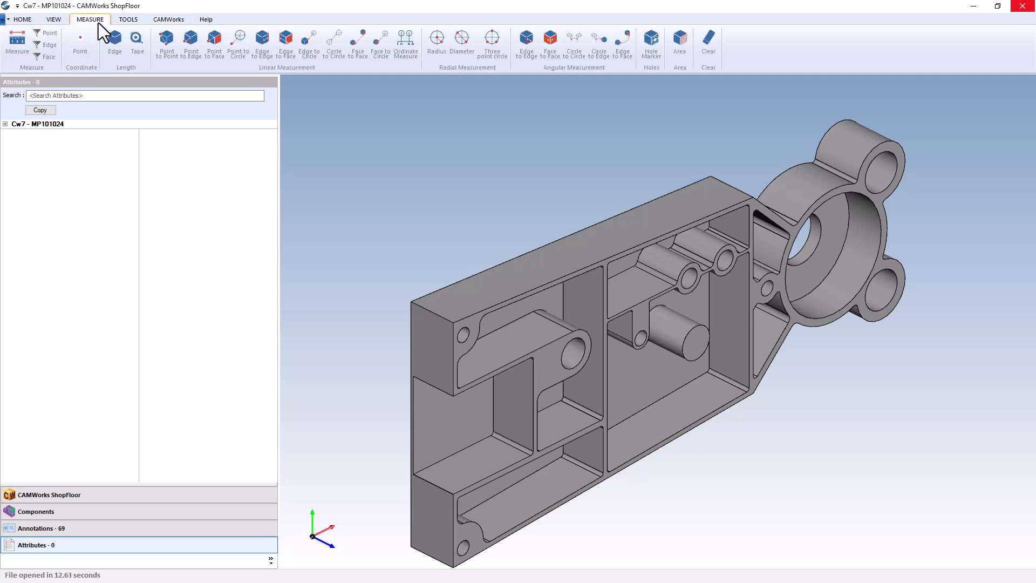
pyautogui.moveTo(374, 134)
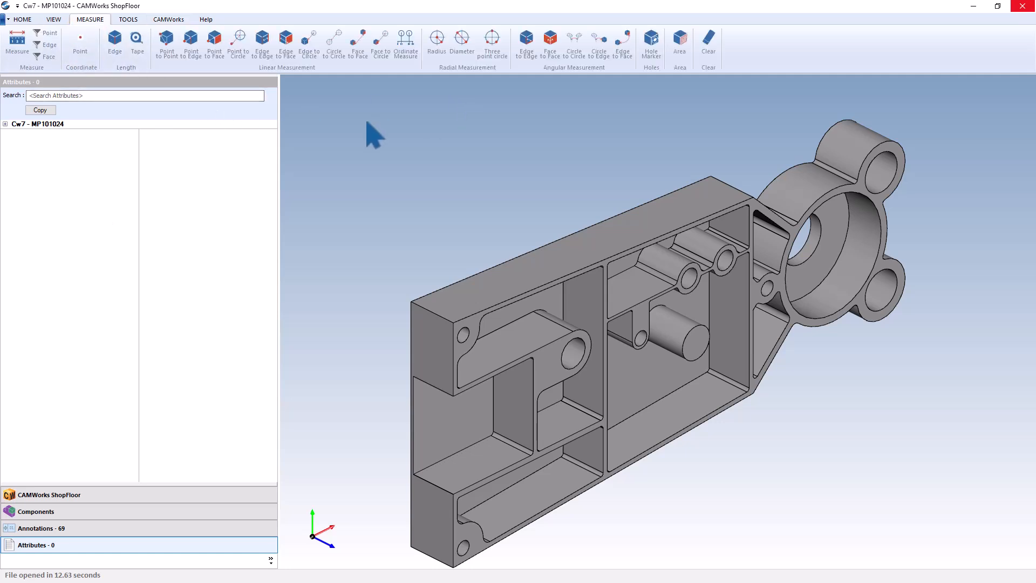
pyautogui.moveTo(351, 159)
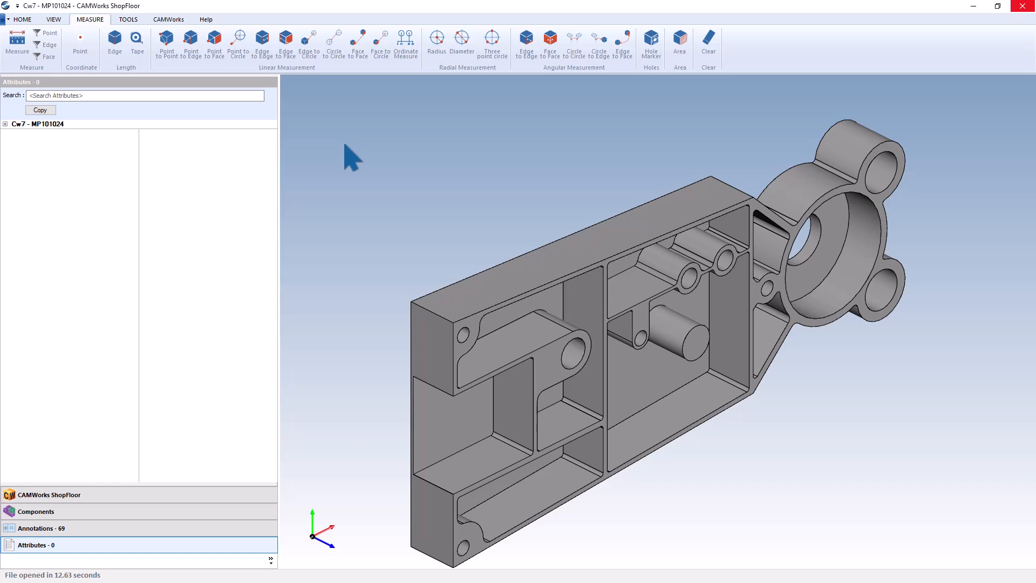
pyautogui.moveTo(360, 165)
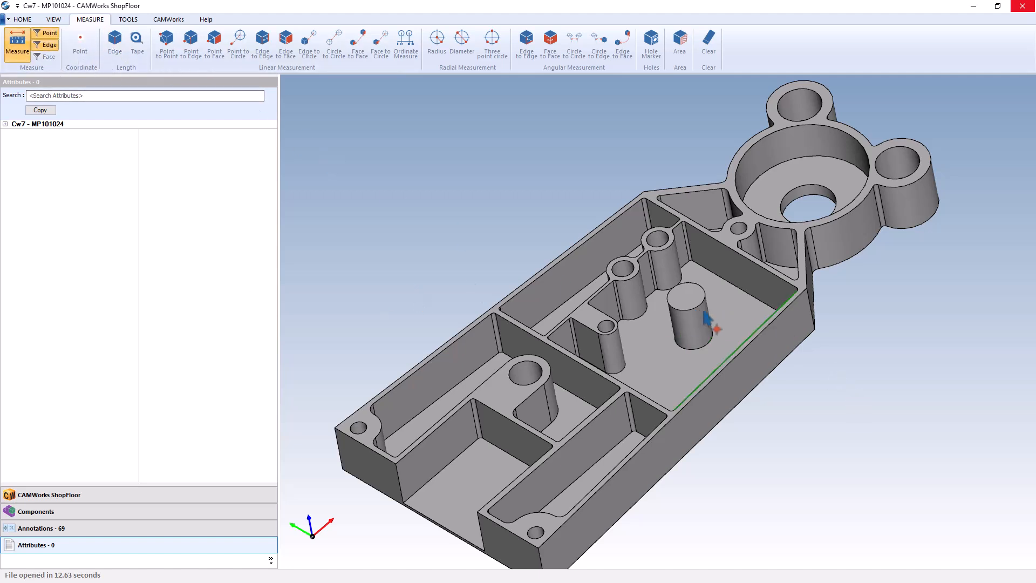
pyautogui.moveTo(722, 332)
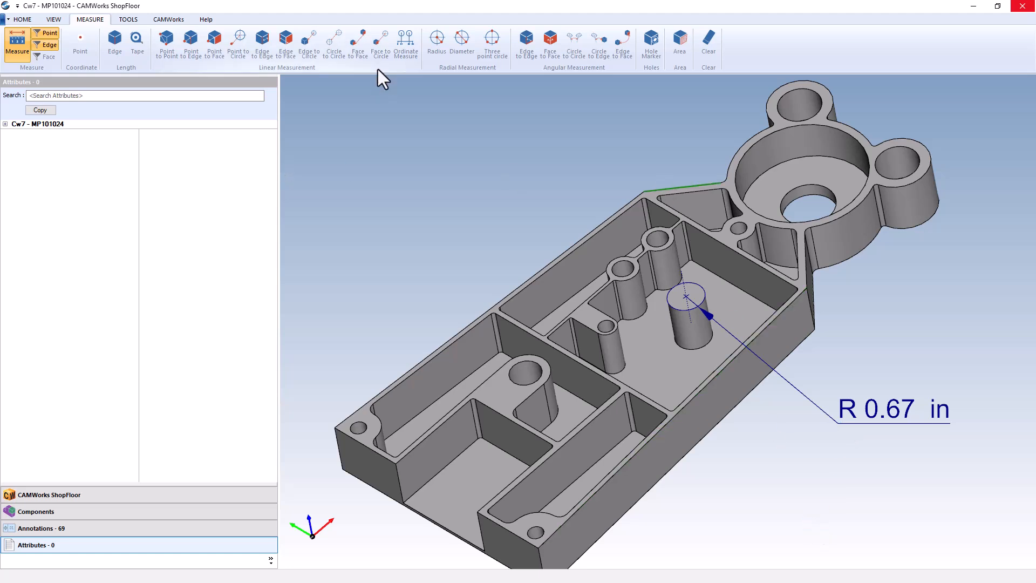
pyautogui.click(357, 43)
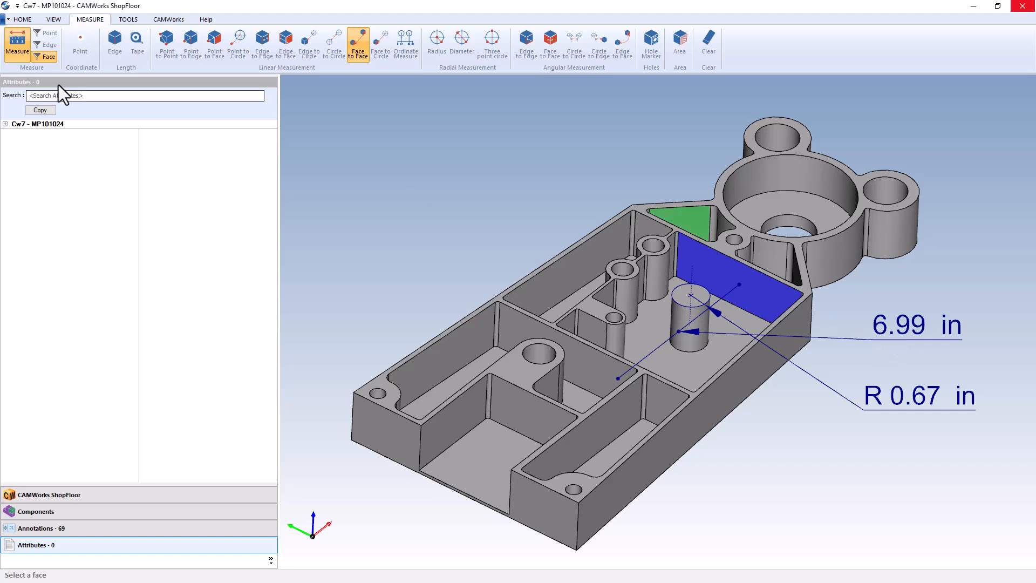
pyautogui.click(21, 18)
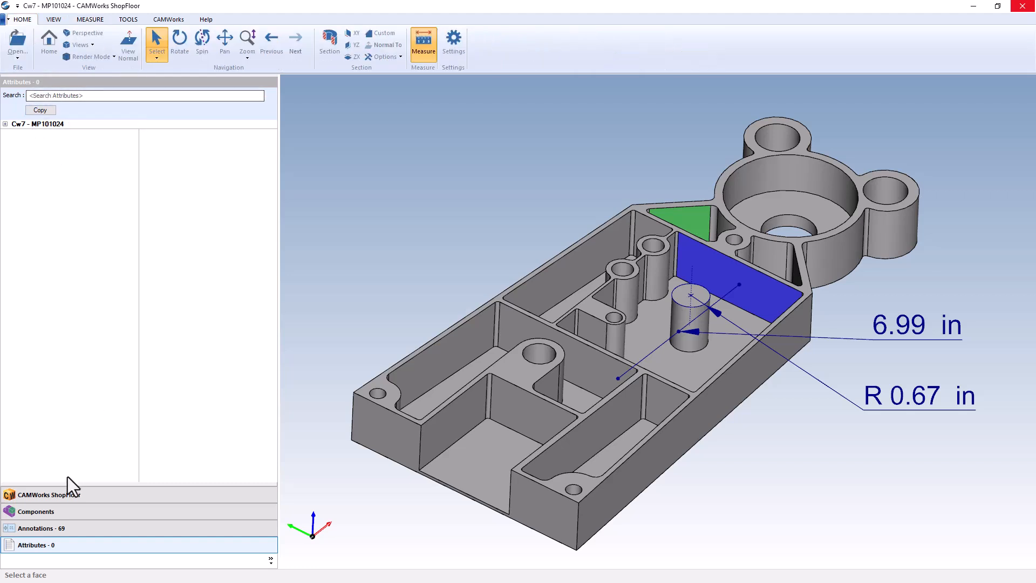
# - Review the read-only CW7 - MP101024.TXT program and bring up its saving options
pyautogui.click(48, 41)
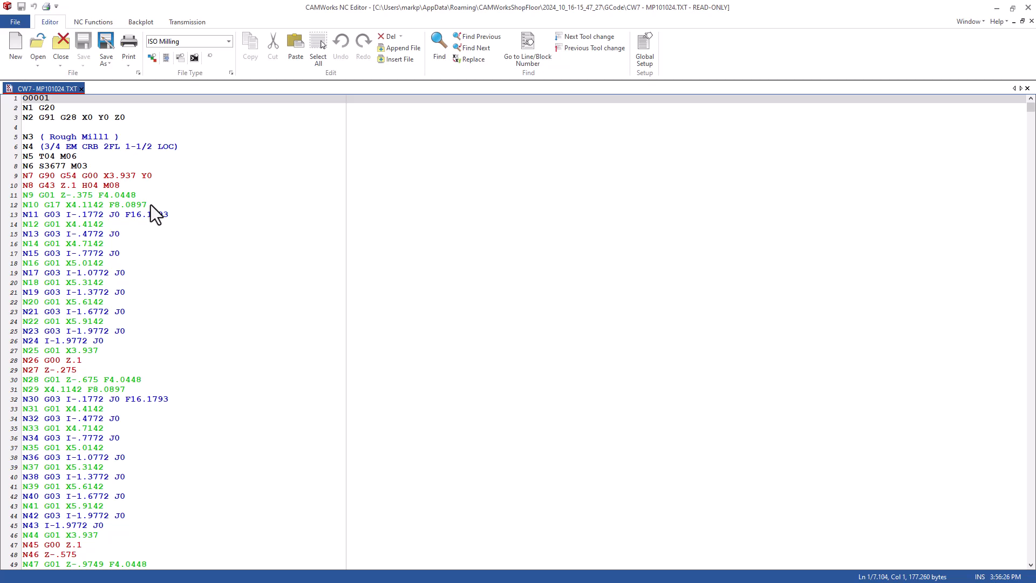
pyautogui.moveTo(707, 31)
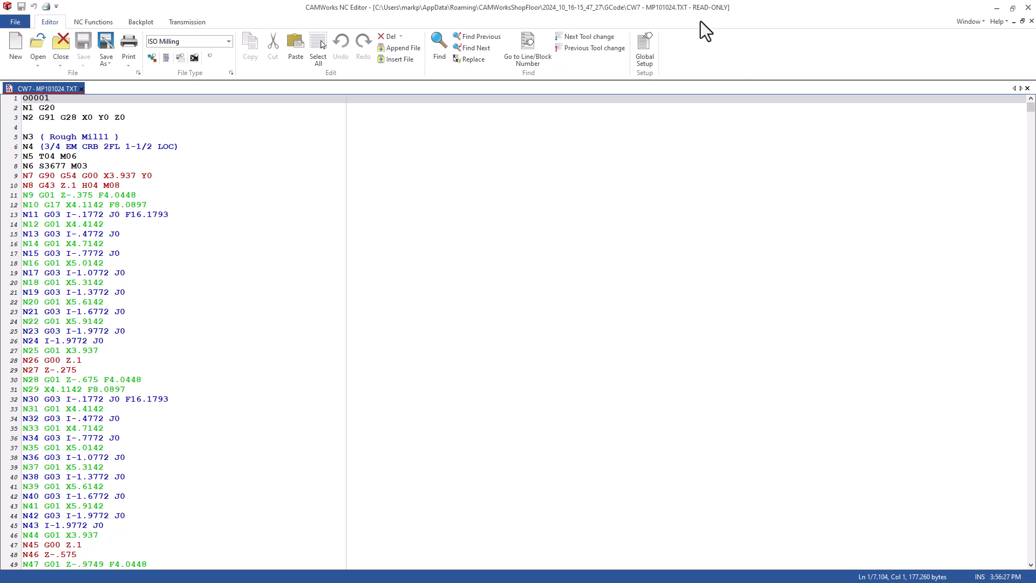
pyautogui.moveTo(589, 286)
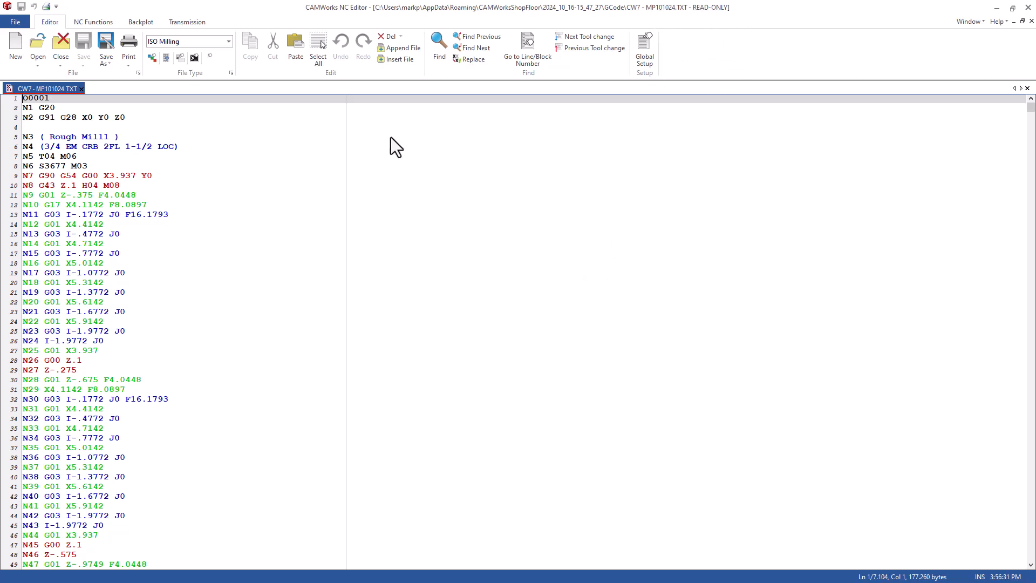
pyautogui.click(106, 47)
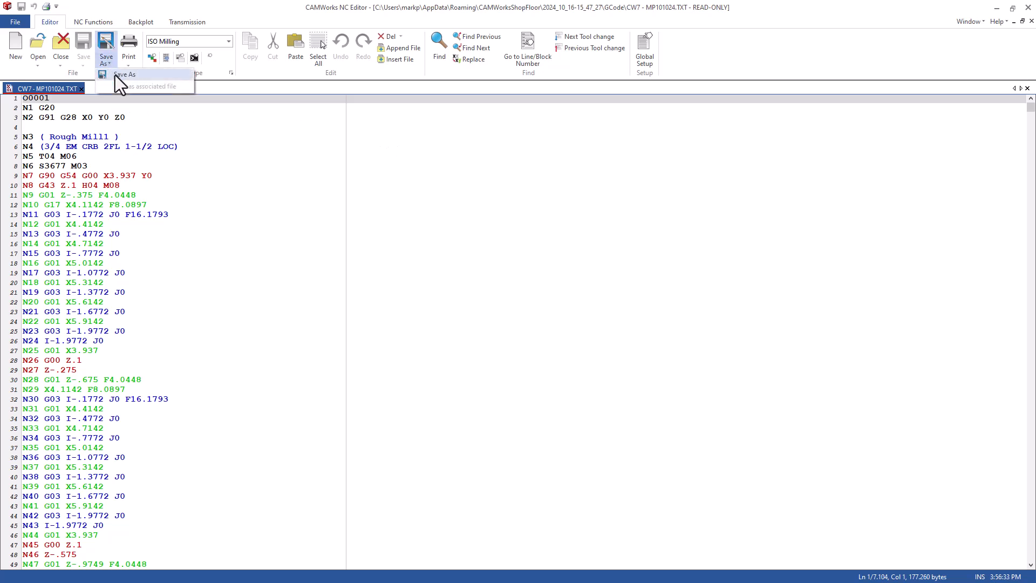
# - Save an editable copy as 'CW7 - MP101024 edited.TXT' on the Desktop
pyautogui.click(124, 74)
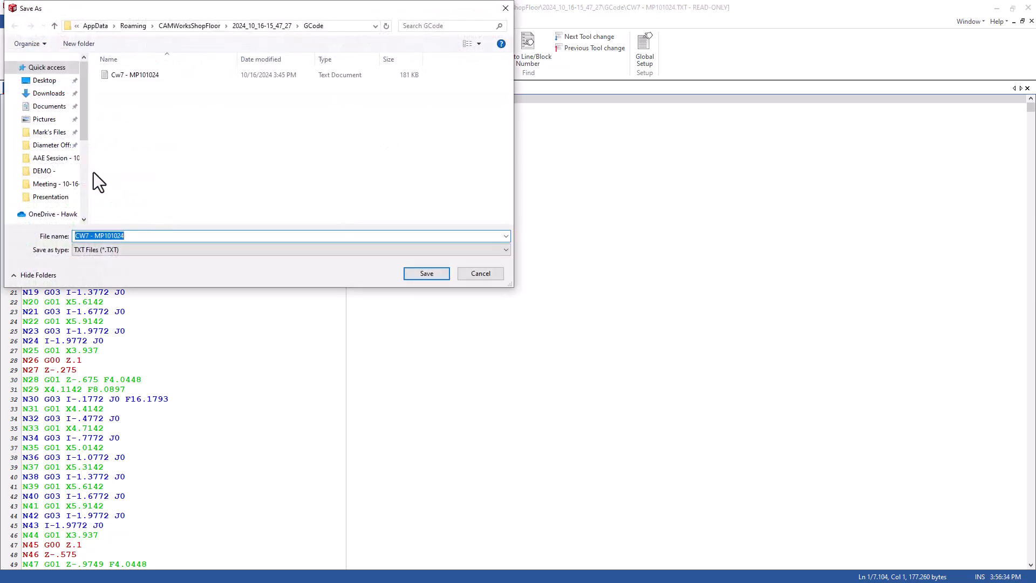
pyautogui.click(45, 80)
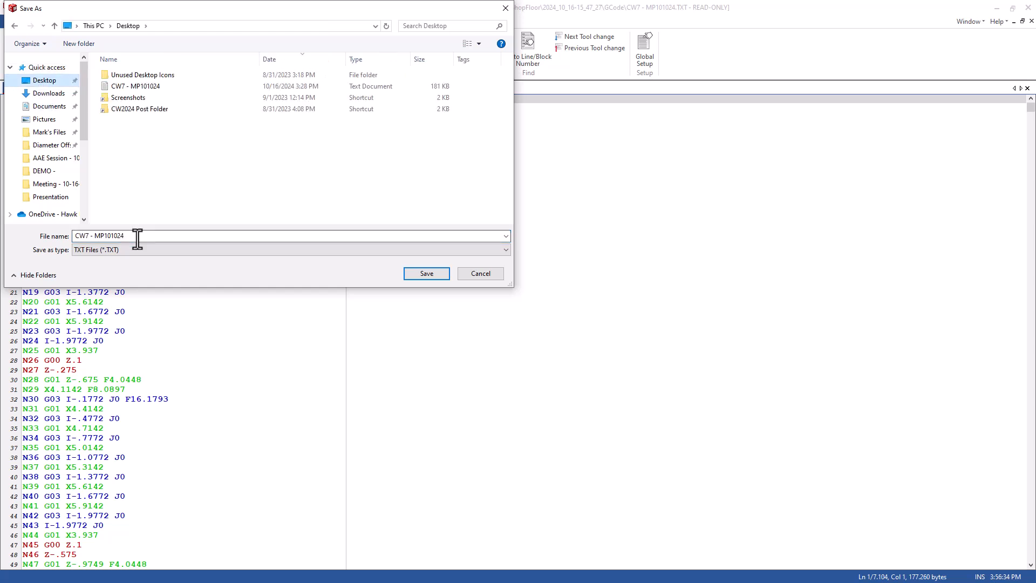
pyautogui.write('edit')
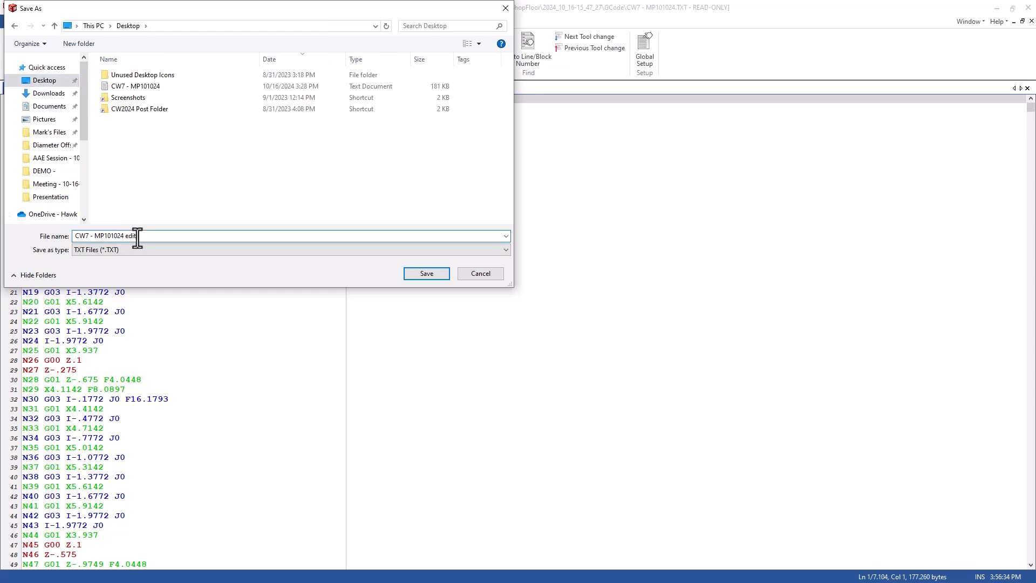
pyautogui.click(426, 273)
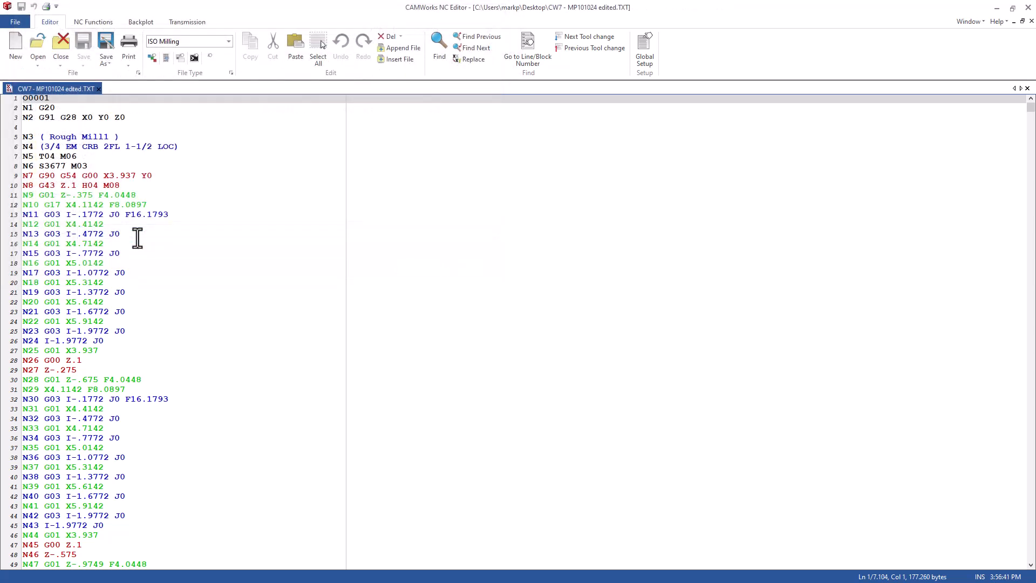
# - Insert new N4 and N6 '/Test' lines after line N2 in the copy
pyautogui.click(125, 117)
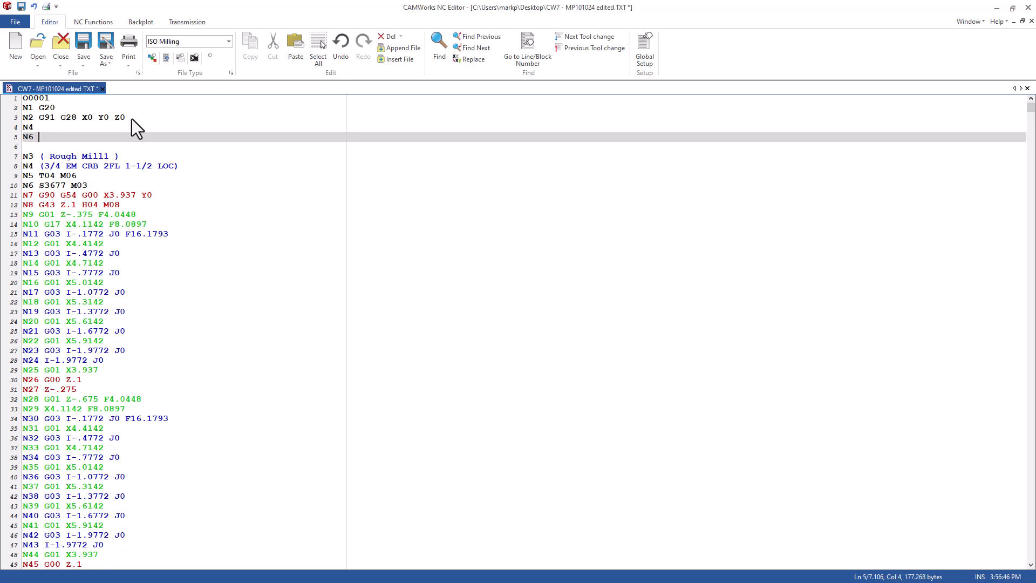
pyautogui.write('/Test')
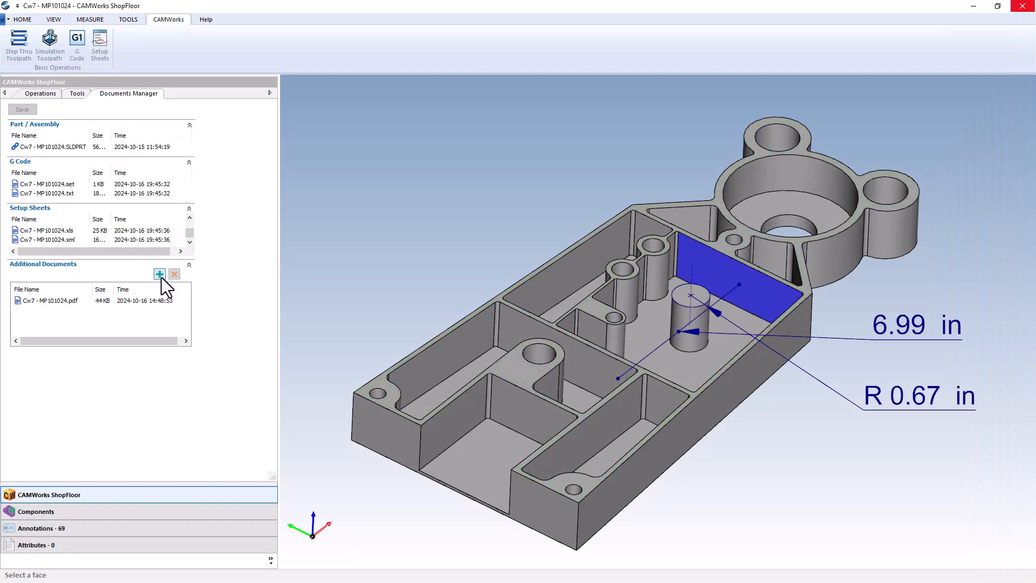
# - Attach 'CW7 - MP101024 edited' from the Desktop as an additional document
pyautogui.click(159, 273)
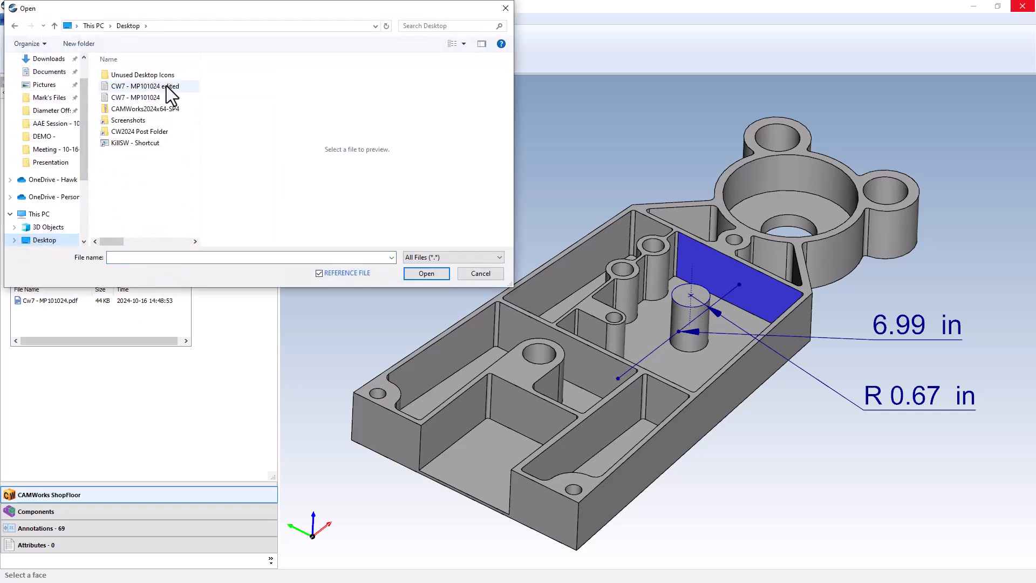
pyautogui.click(144, 86)
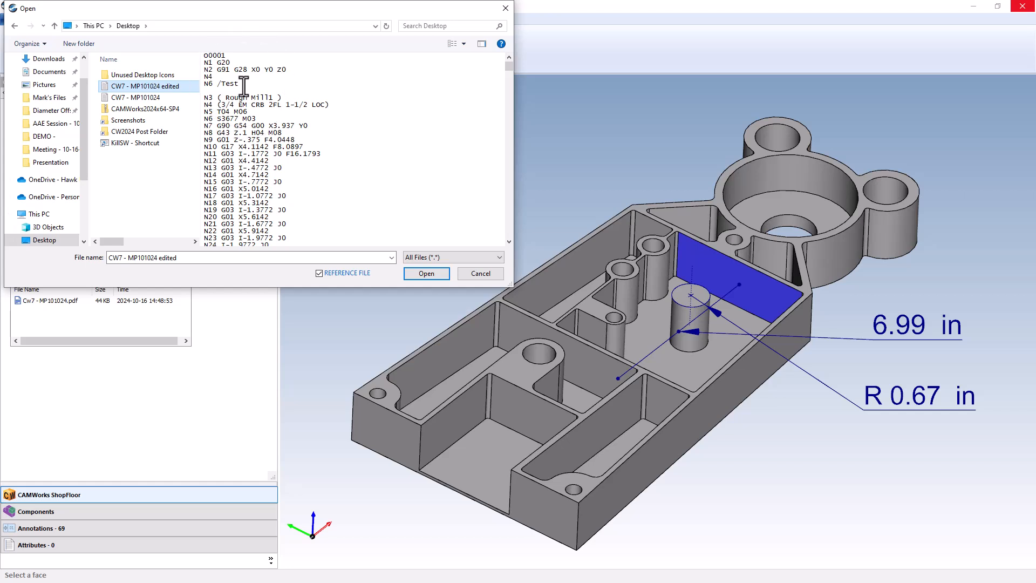
pyautogui.click(426, 273)
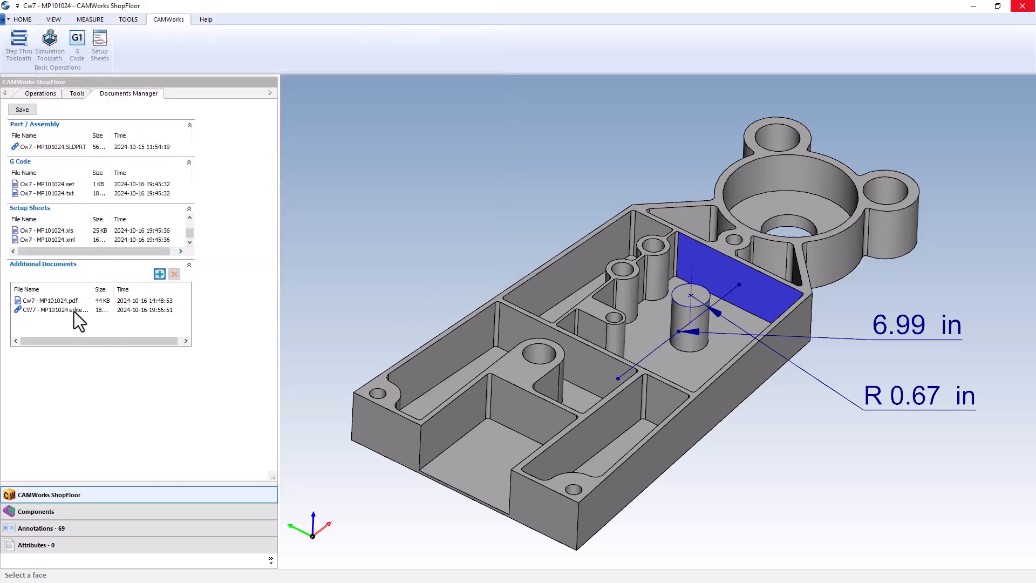